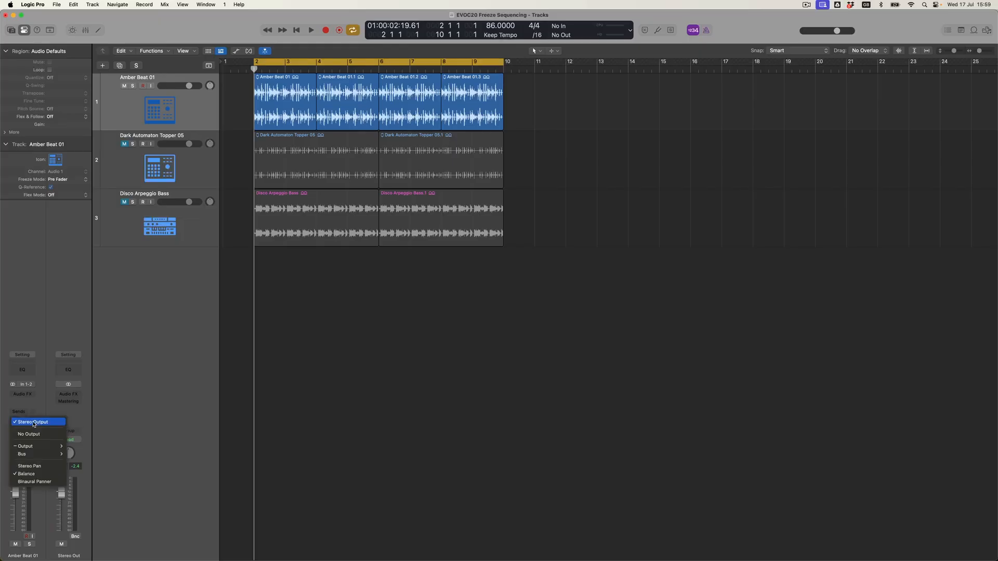
{"action": "mouse_move", "coordinate": [29, 433]}
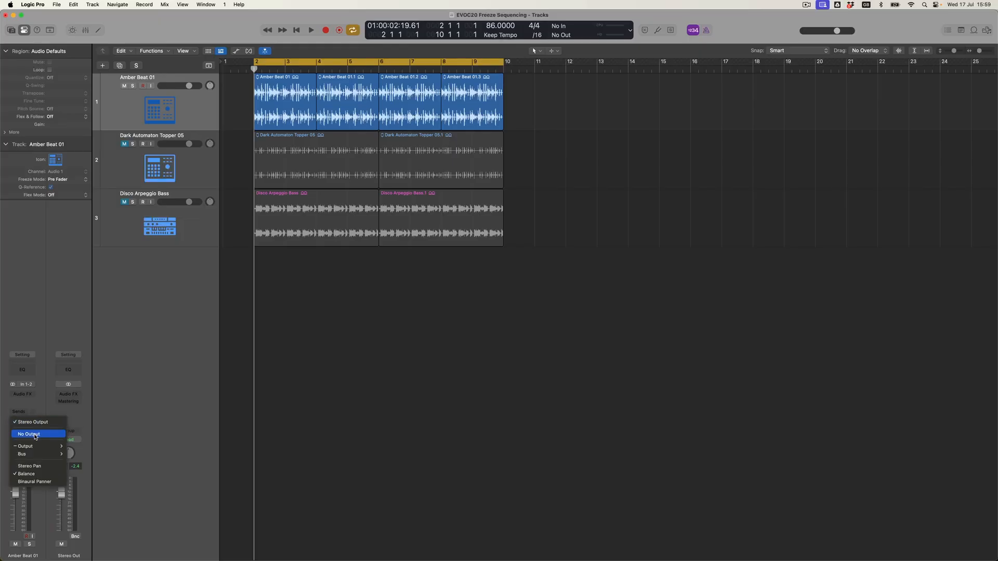
- Set the Amber Beat 01 channel output to No Output and play back briefly to check
{"action": "left_click", "coordinate": [29, 435]}
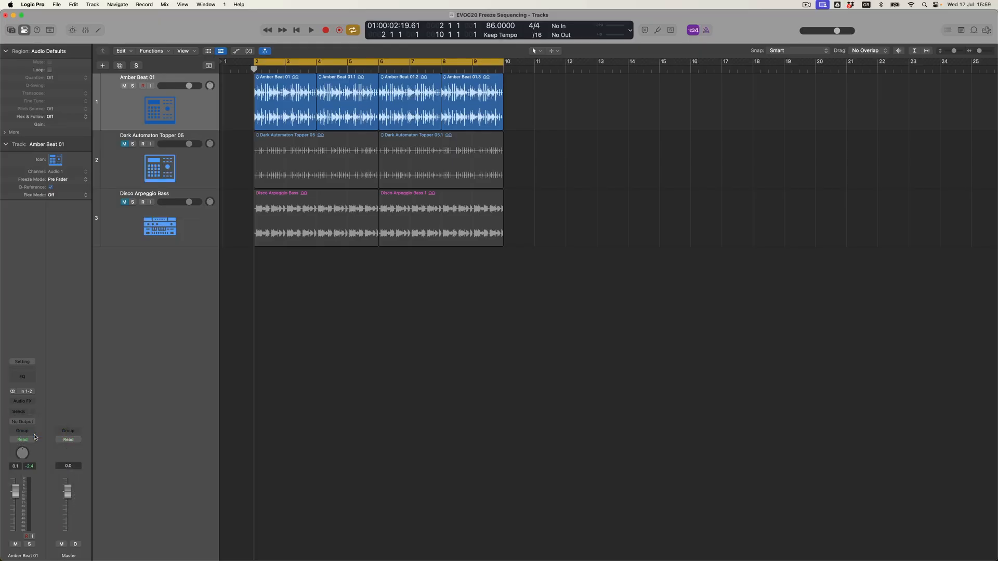
{"action": "left_click", "coordinate": [311, 30]}
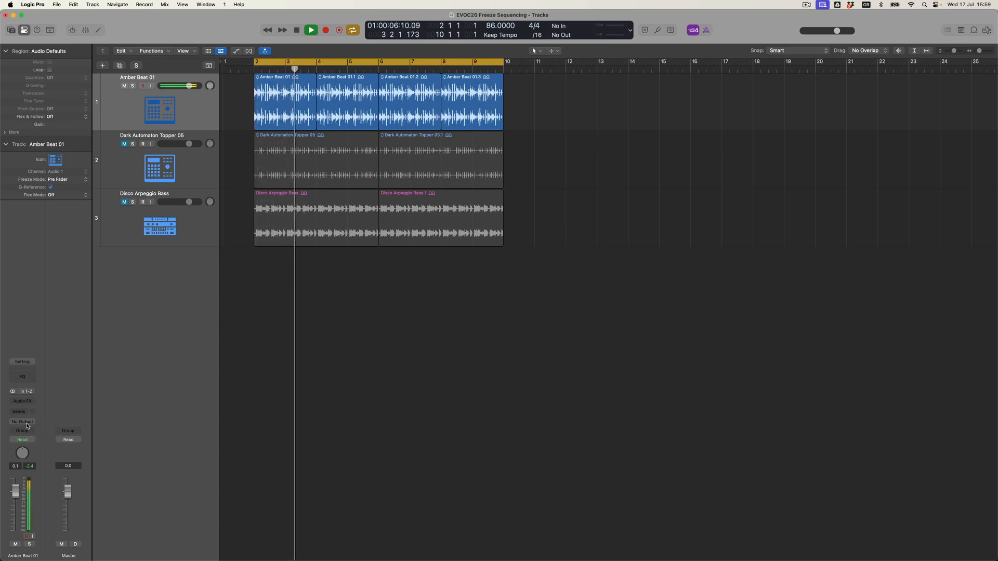
{"action": "left_click", "coordinate": [310, 31]}
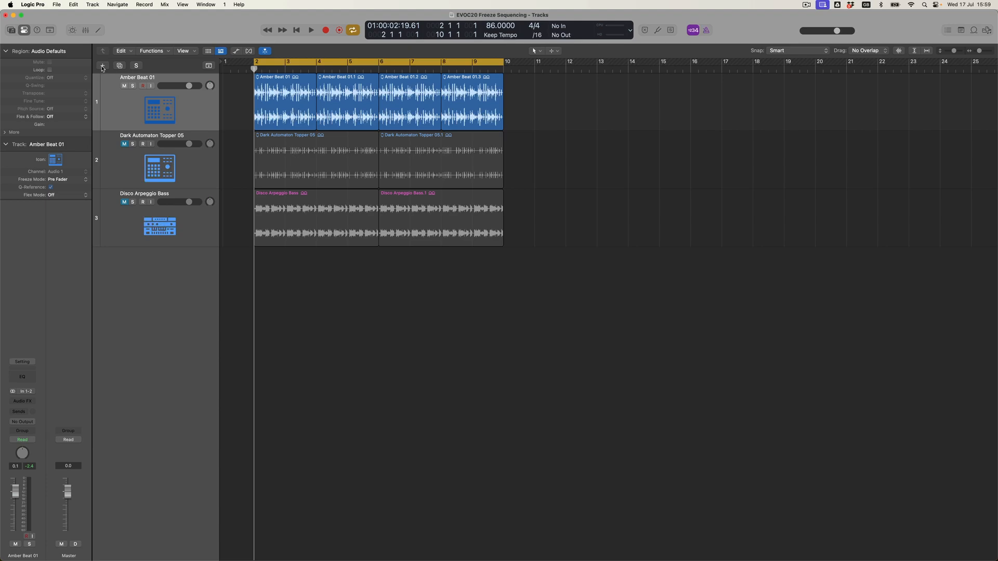
- Create a Software Instrument track with EVOC 20 PS (Vocoder Synth) in Stereo
{"action": "left_click", "coordinate": [102, 66]}
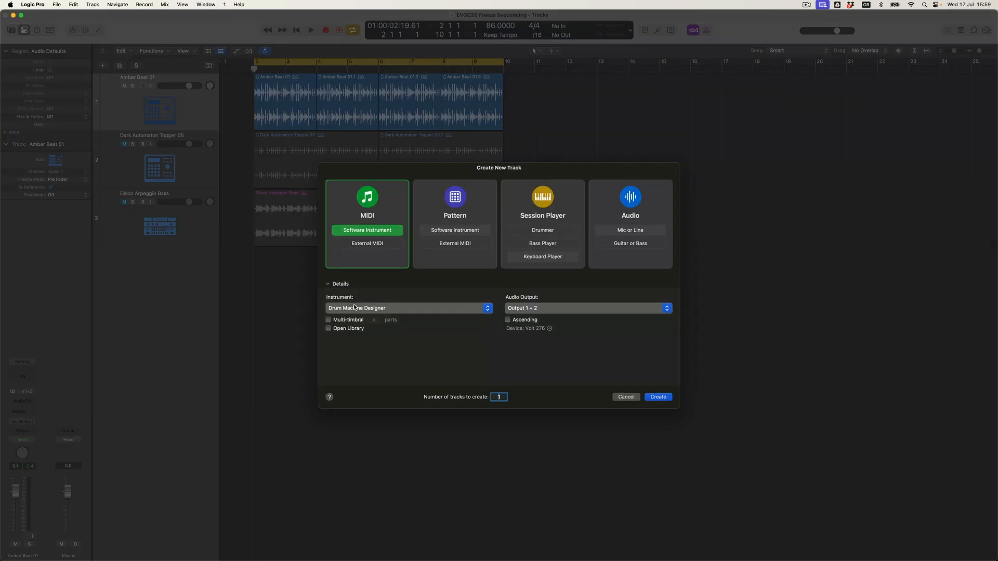
{"action": "left_click", "coordinate": [407, 308]}
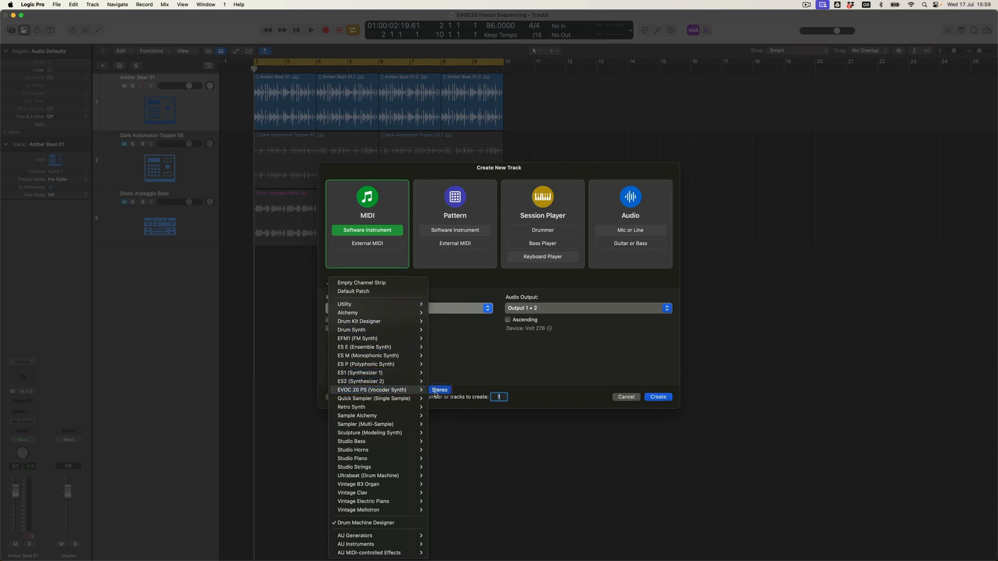
{"action": "left_click", "coordinate": [439, 390]}
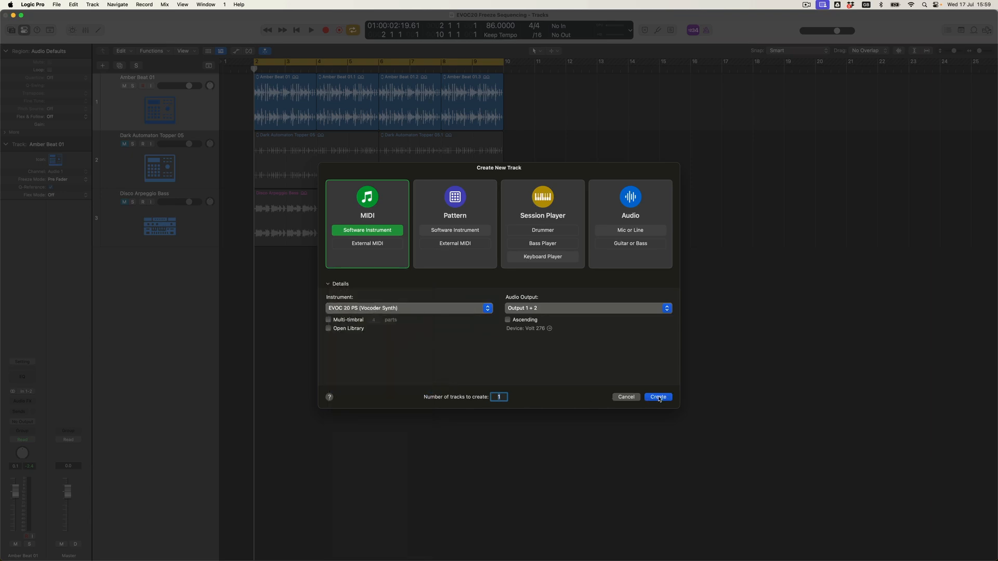
{"action": "left_click", "coordinate": [657, 396]}
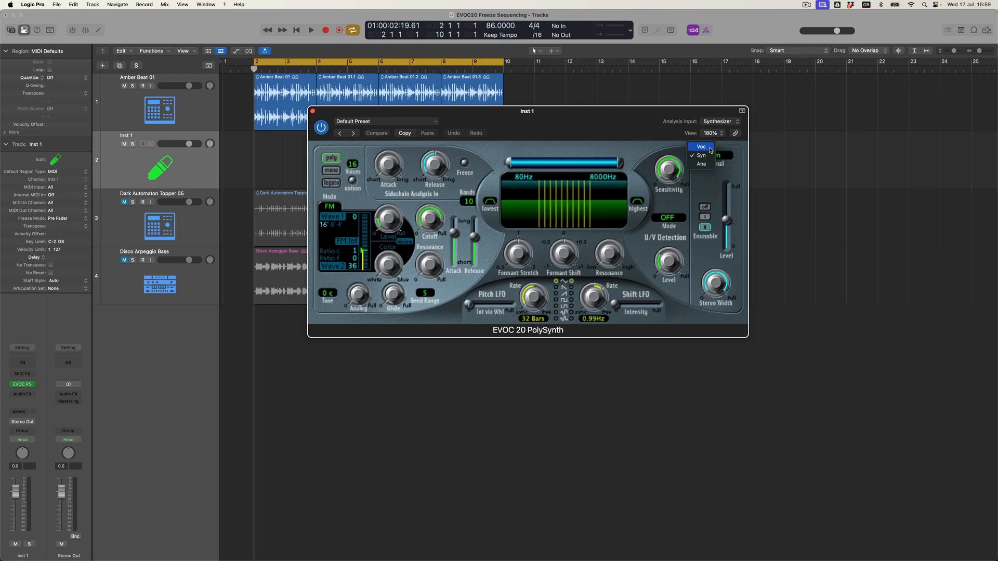
- Set EVOC 20 Signal to Voc and Analysis Input to Audio > Amber Beat 01 (Audio 1)
{"action": "left_click", "coordinate": [701, 146]}
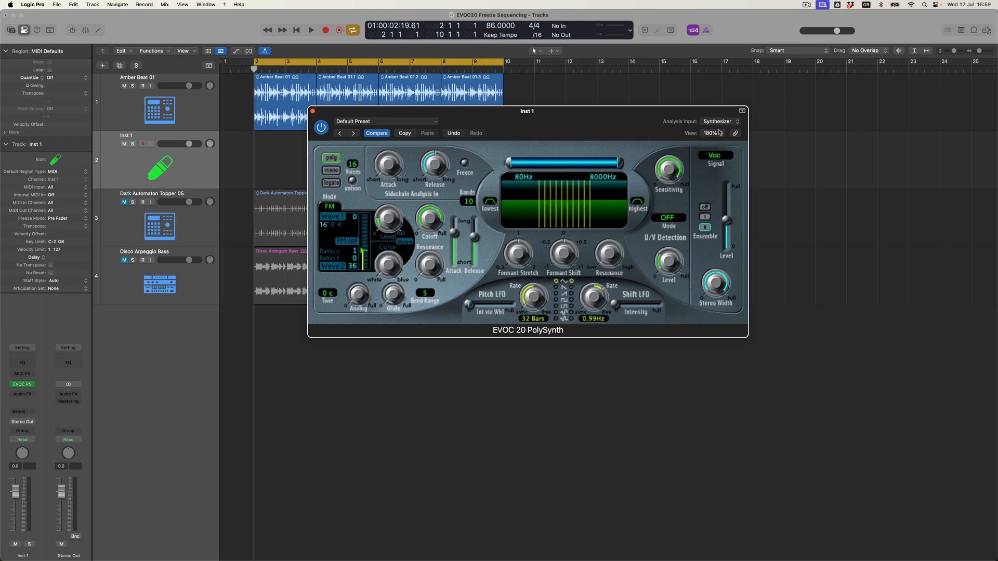
{"action": "left_click", "coordinate": [719, 122]}
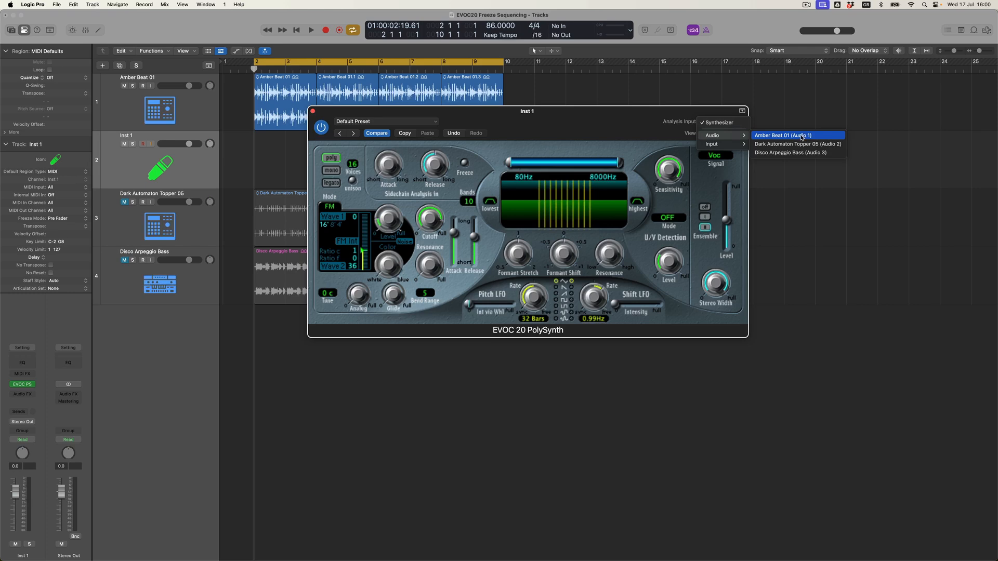
{"action": "left_click", "coordinate": [783, 135]}
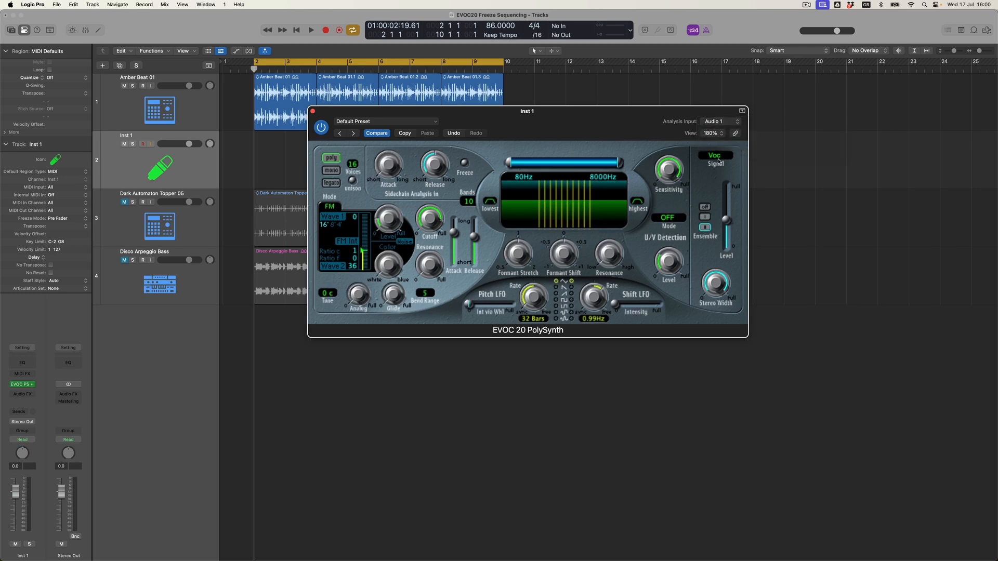
{"action": "mouse_move", "coordinate": [705, 177]}
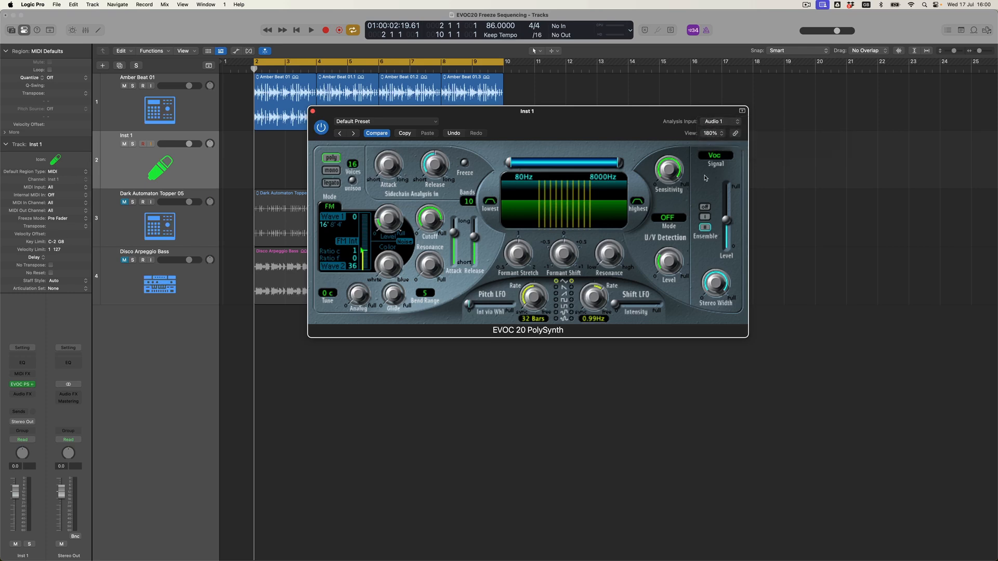
{"action": "left_click", "coordinate": [309, 31]}
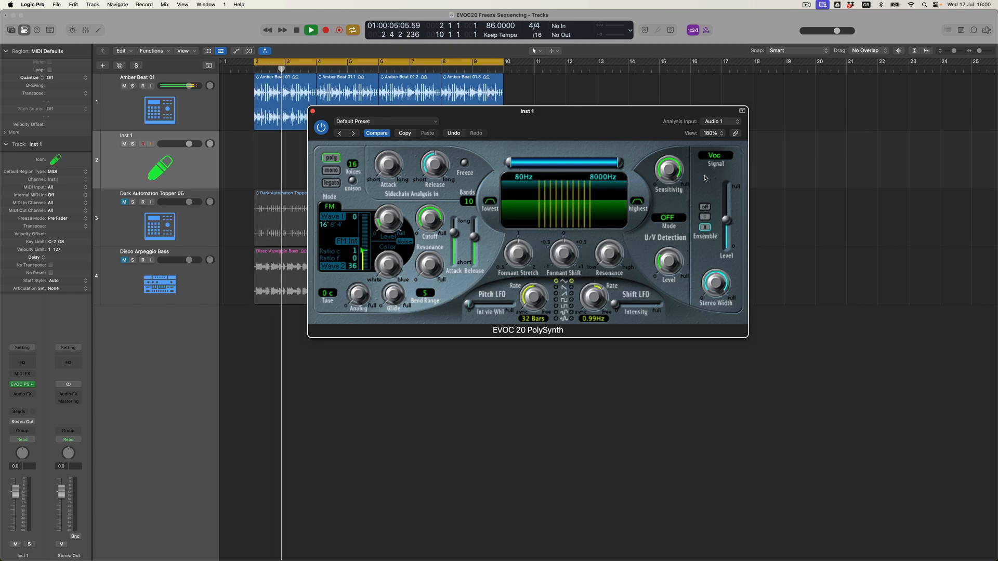
{"action": "left_click", "coordinate": [311, 30]}
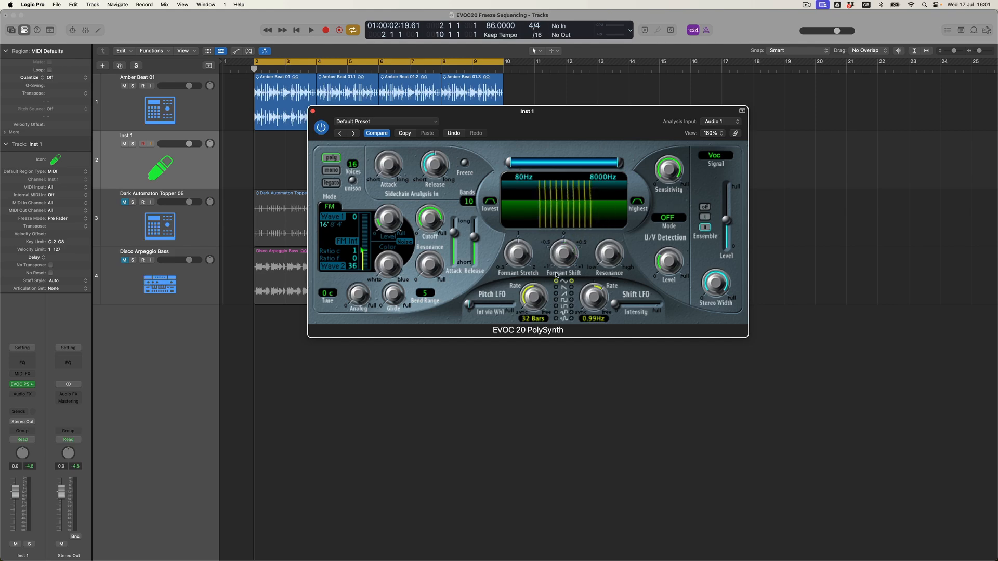
{"action": "mouse_move", "coordinate": [591, 189]}
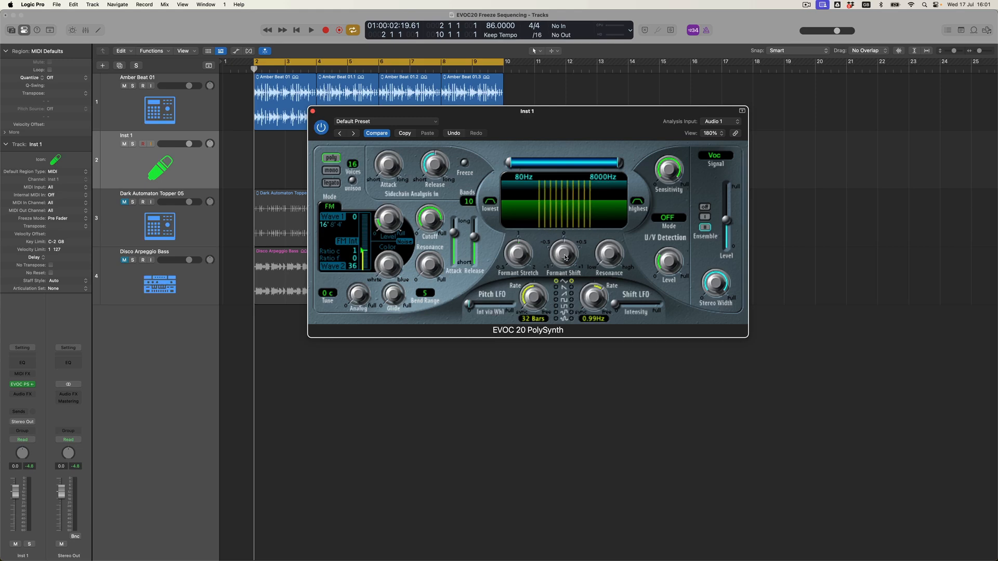
{"action": "left_click", "coordinate": [310, 30]}
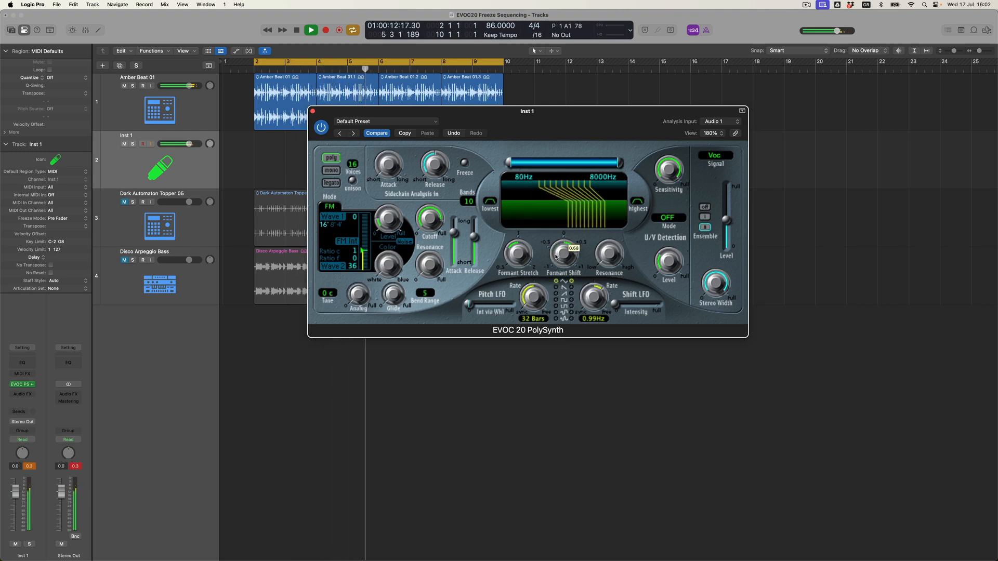
{"action": "left_click", "coordinate": [311, 31]}
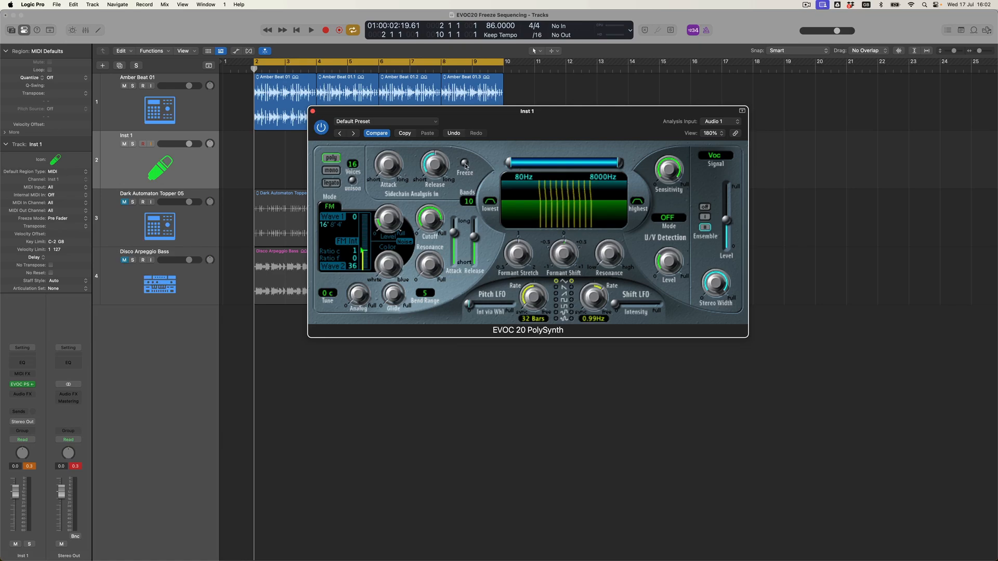
{"action": "left_click", "coordinate": [311, 30]}
{"action": "type", "text": "EVOC 20"}
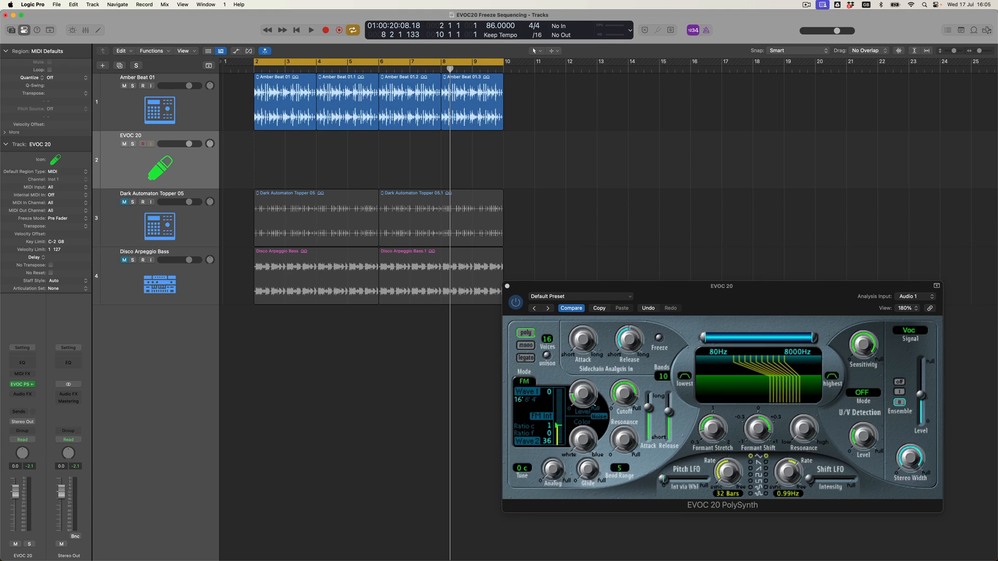
- Use Track > Other > New Track With Same Instrument to duplicate the EVOC 20 track
{"action": "left_click", "coordinate": [93, 4]}
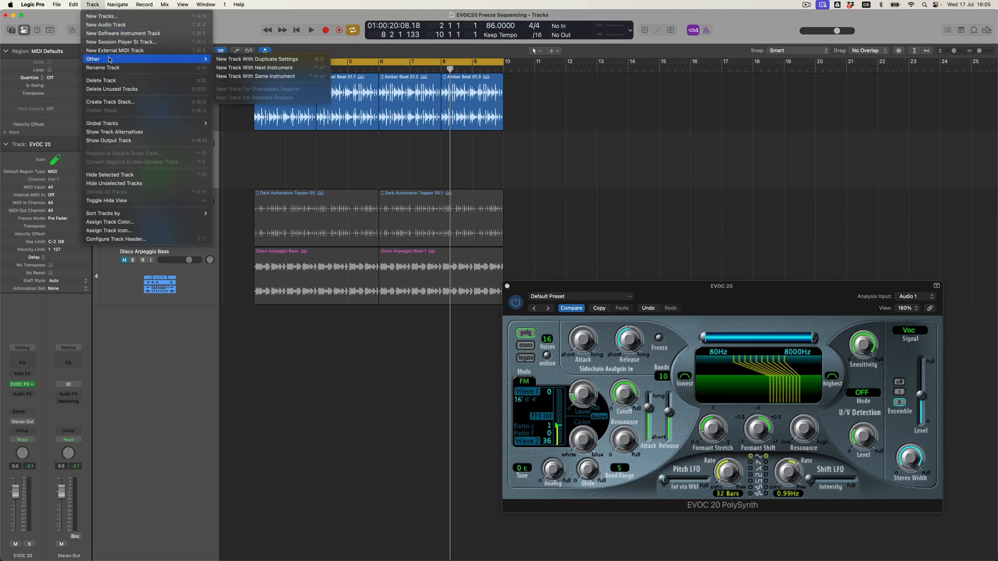
{"action": "mouse_move", "coordinate": [257, 76]}
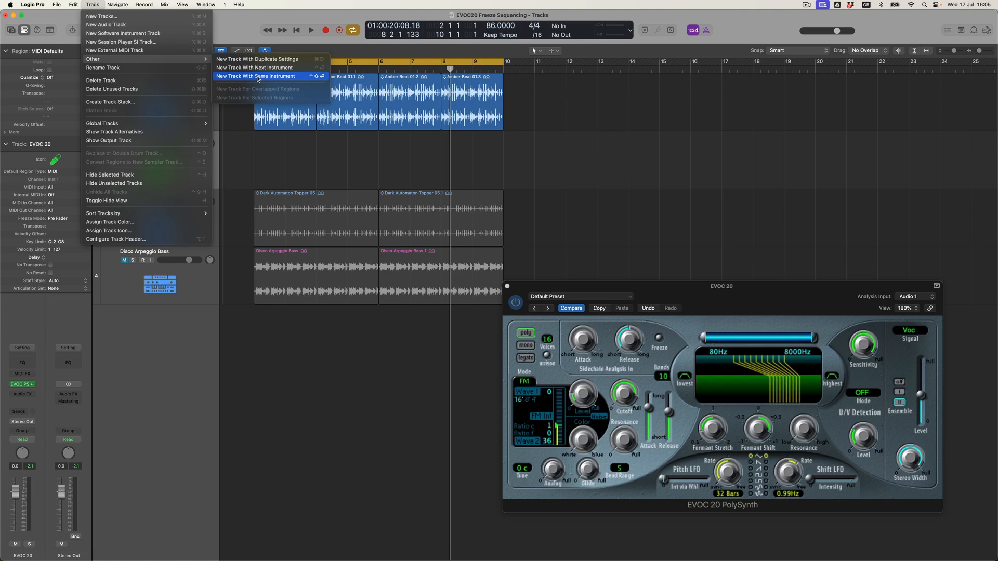
{"action": "left_click", "coordinate": [255, 76]}
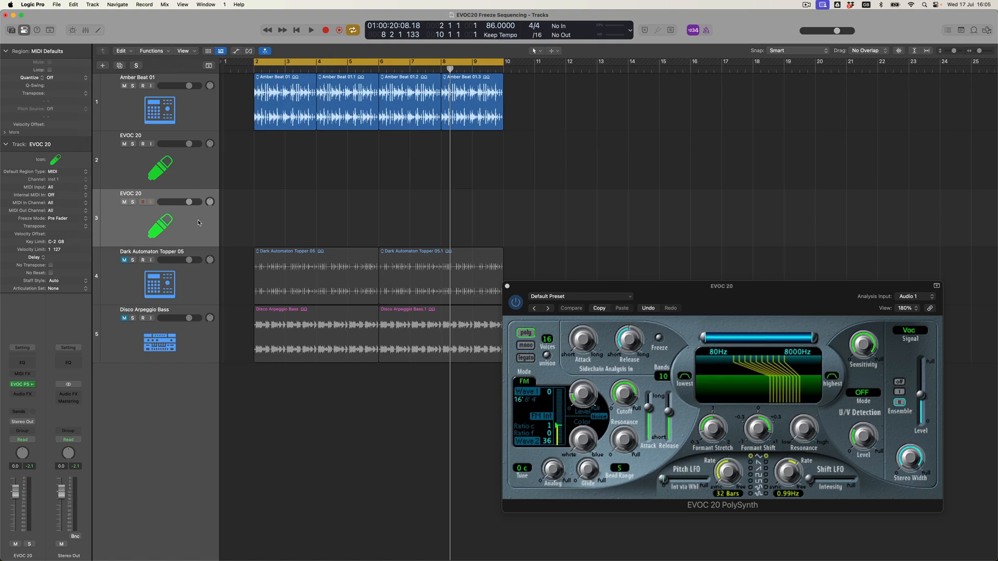
{"action": "mouse_move", "coordinate": [209, 175]}
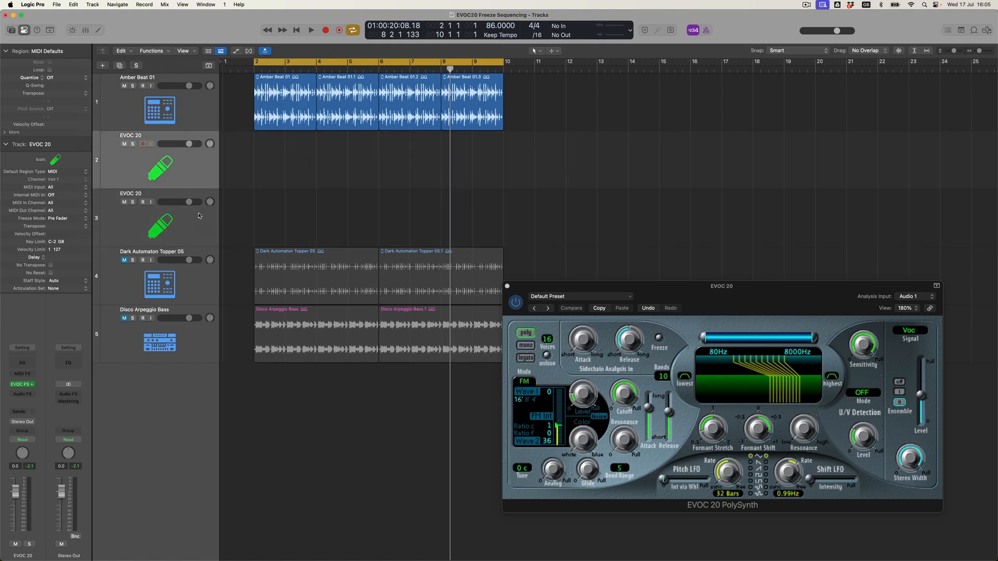
- Show track automation and choose the Freeze parameter on track 3
{"action": "left_click", "coordinate": [145, 202]}
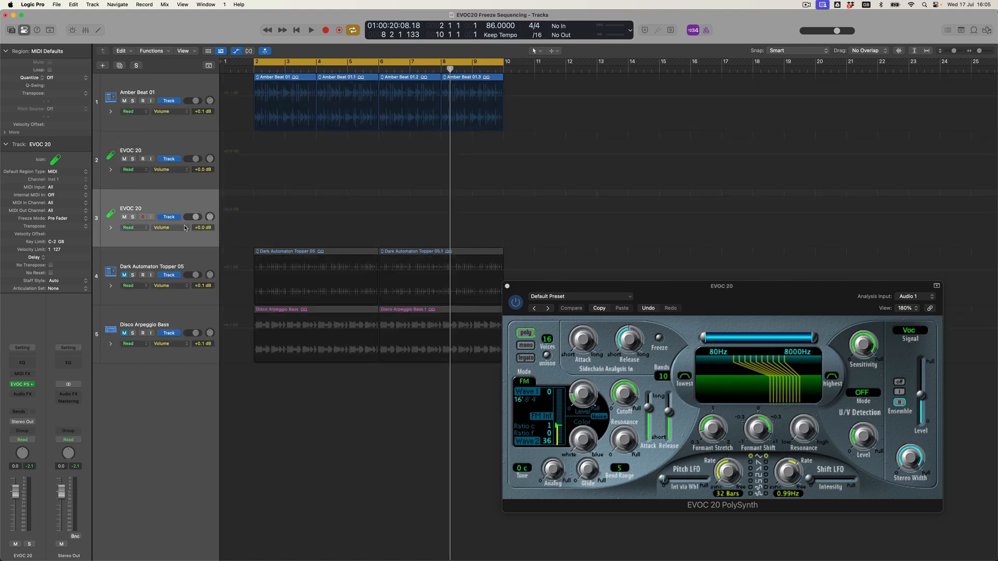
{"action": "left_click", "coordinate": [162, 227]}
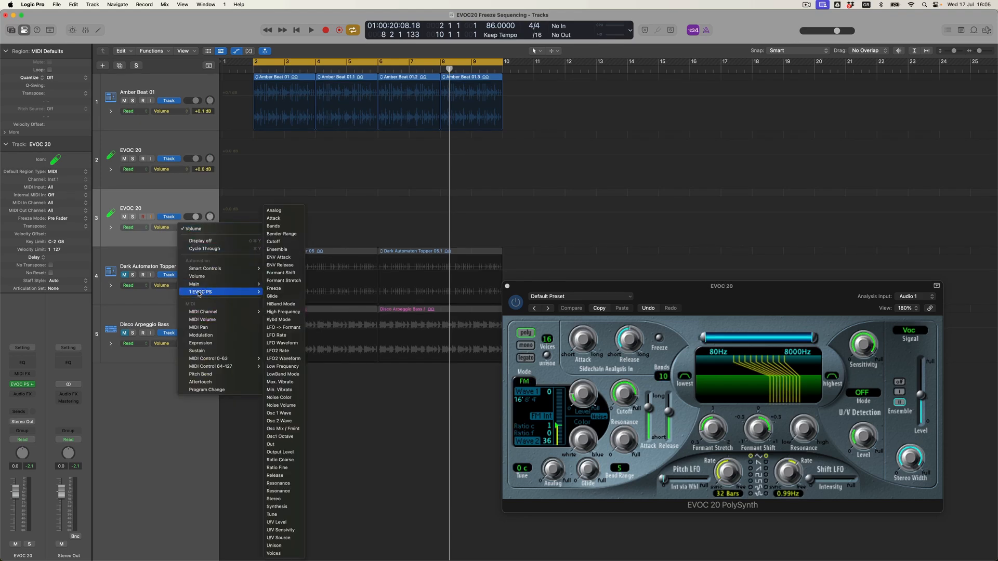
{"action": "mouse_move", "coordinate": [283, 287]}
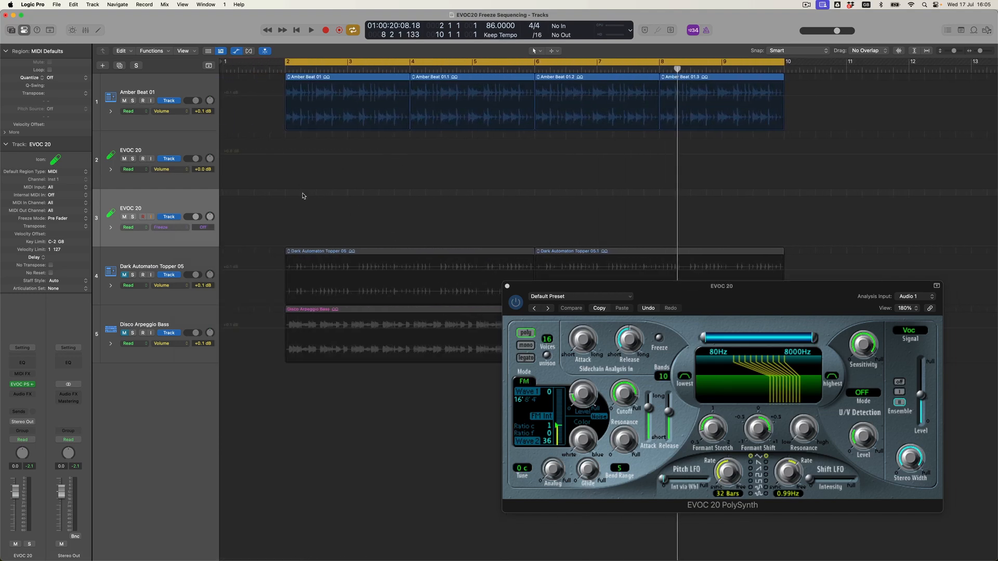
- Draw an empty MIDI region at bar 2 on track 3 and create automation points at its borders via Mix
{"action": "left_click", "coordinate": [309, 216]}
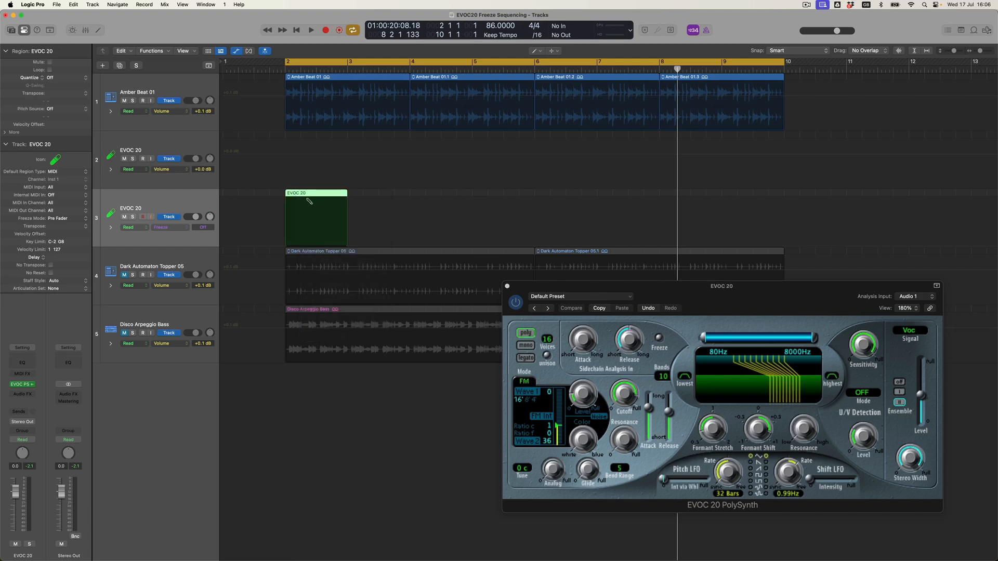
{"action": "left_click_drag", "start_coordinate": [346, 217], "coordinate": [311, 217]}
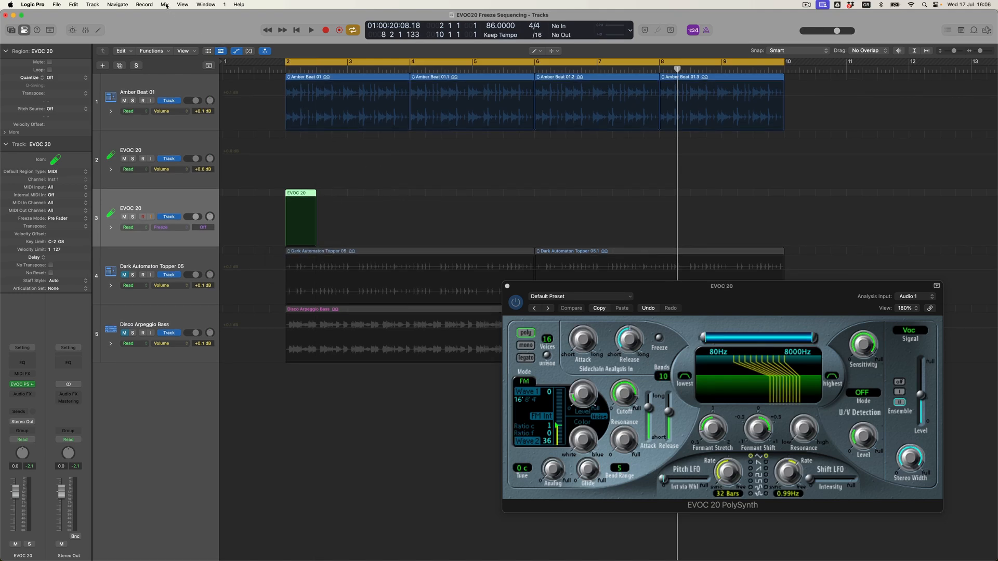
{"action": "left_click", "coordinate": [165, 4]}
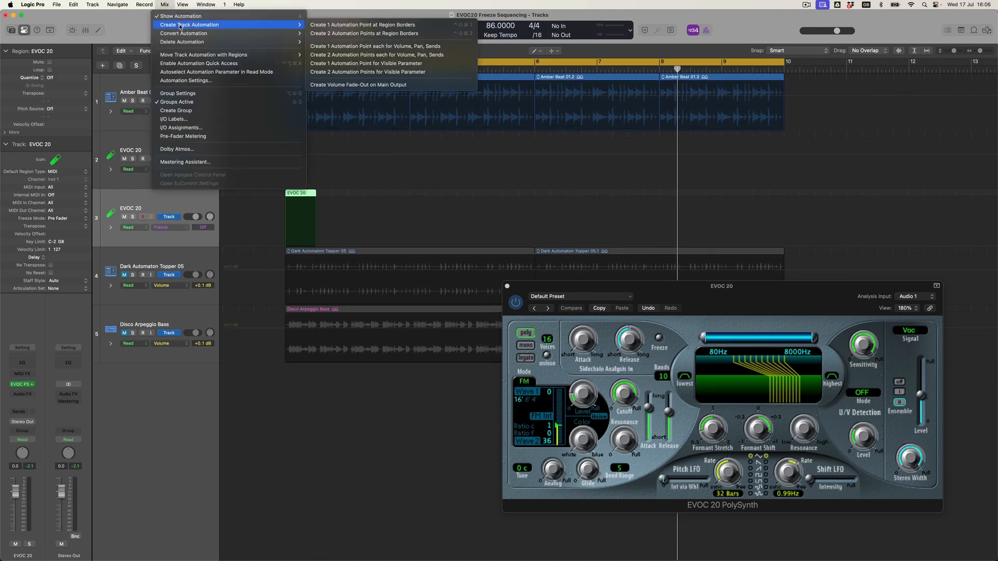
{"action": "mouse_move", "coordinate": [365, 33]}
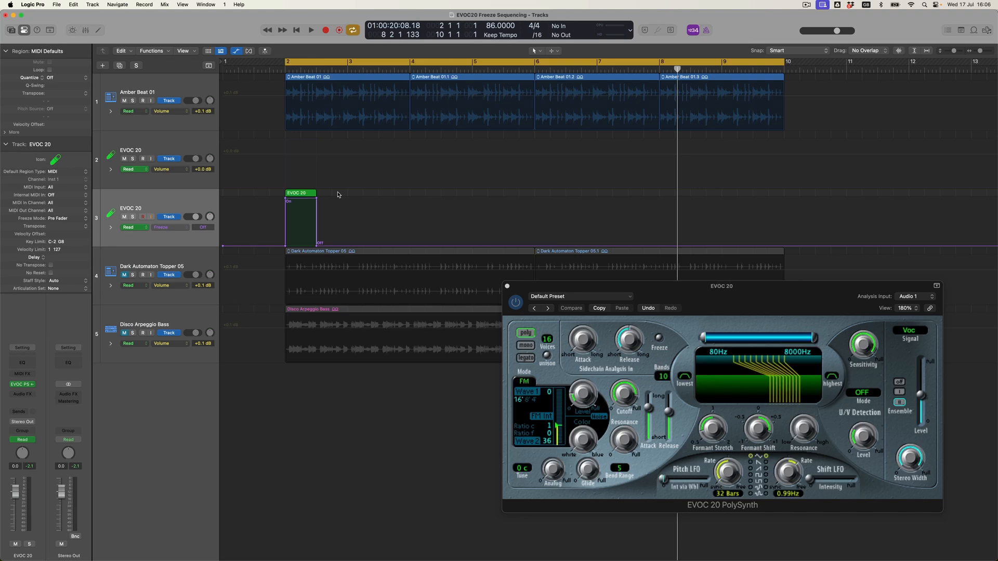
{"action": "mouse_move", "coordinate": [287, 247]}
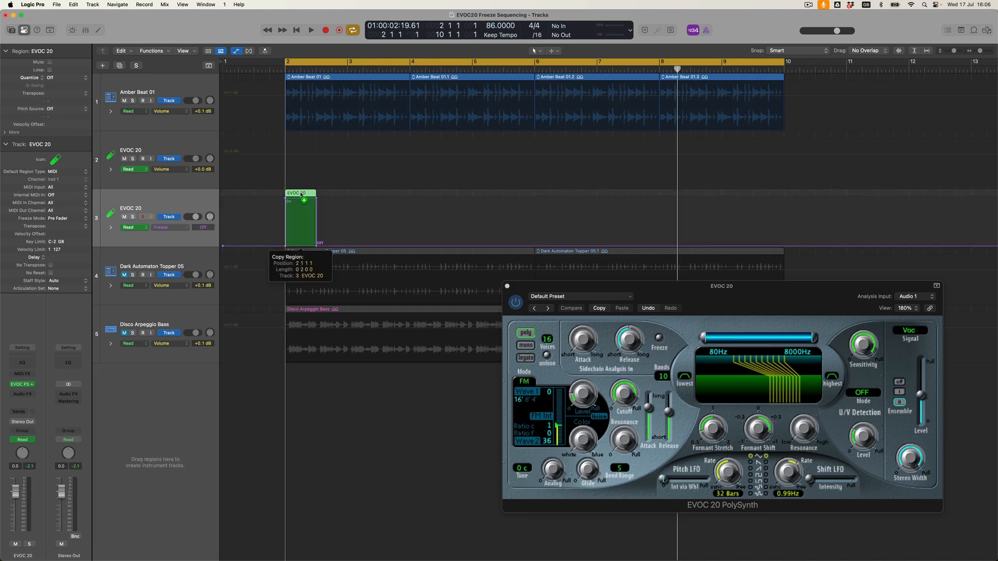
- Option-drag copies of the freeze region across bars 3–10, keeping the On/Off automation with each copy
{"action": "left_click_drag", "start_coordinate": [299, 216], "coordinate": [379, 216]}
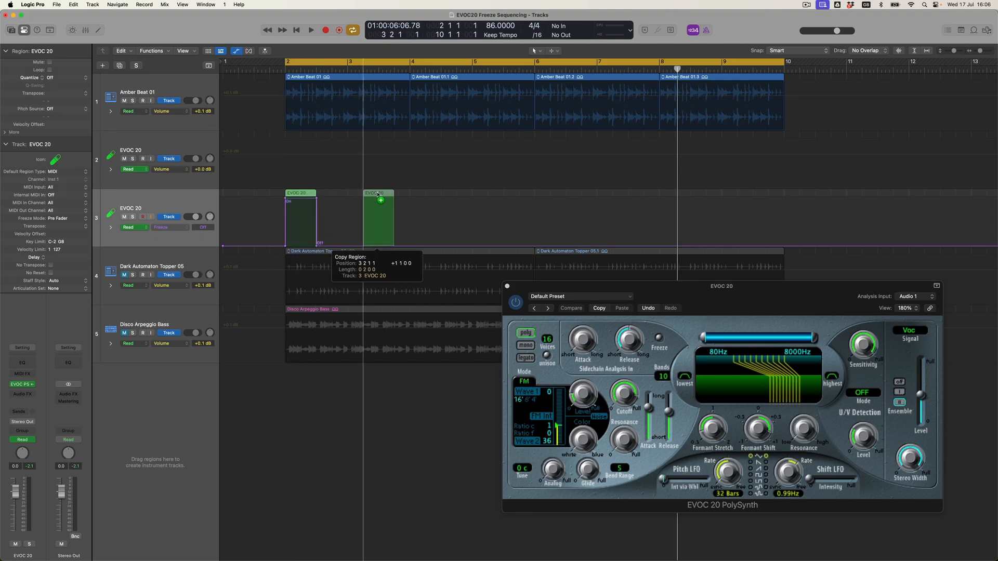
{"action": "left_click", "coordinate": [378, 215]}
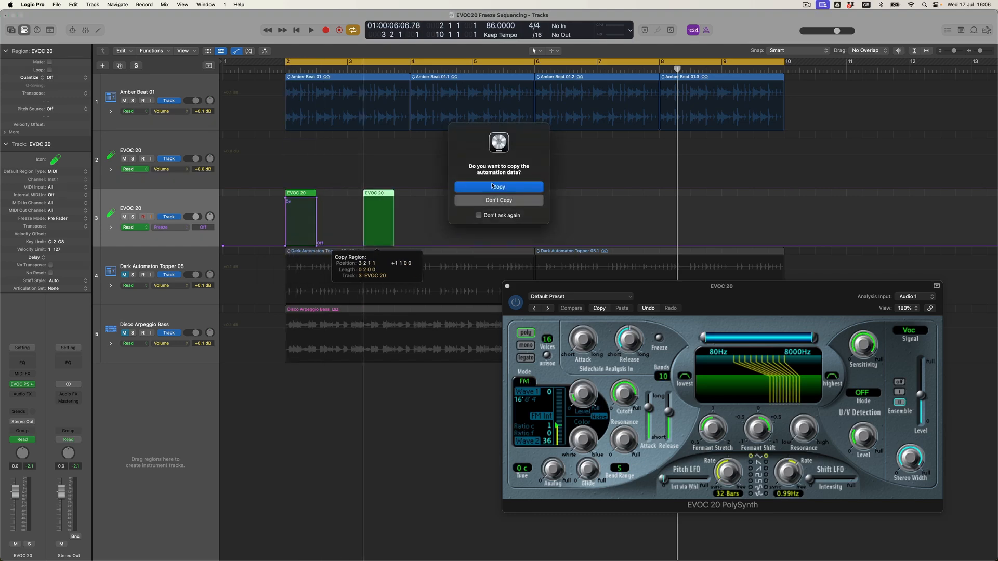
{"action": "left_click", "coordinate": [498, 186]}
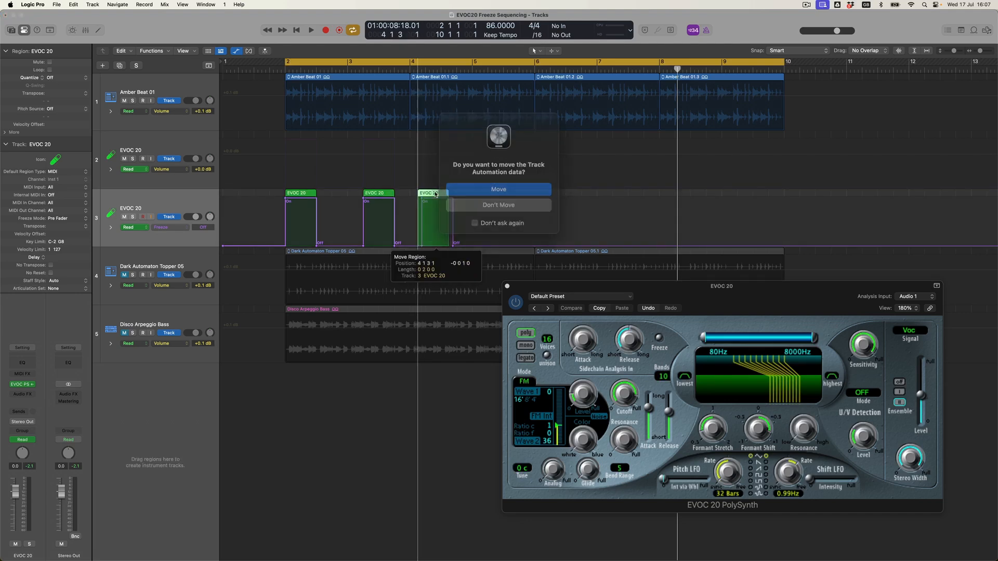
{"action": "left_click", "coordinate": [498, 189]}
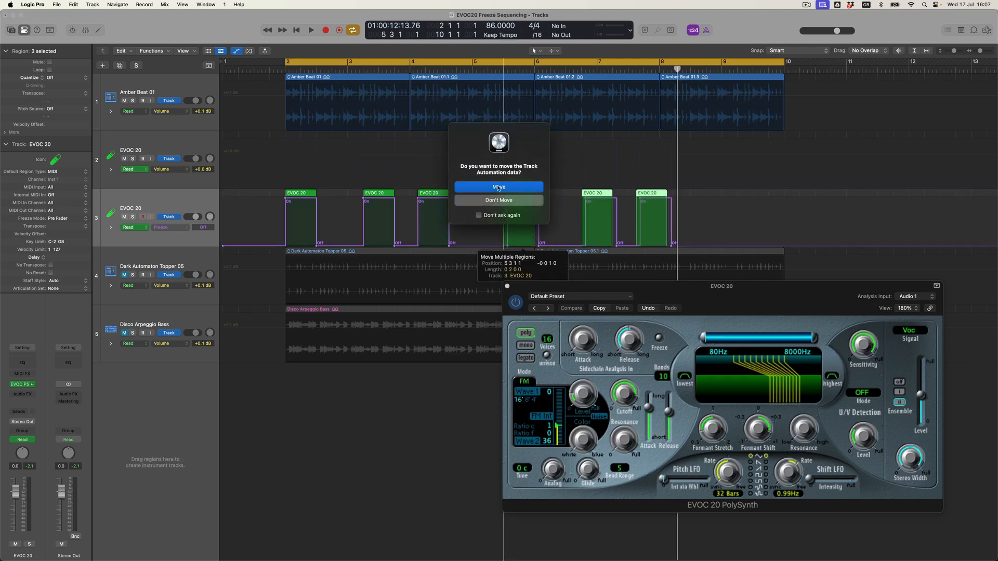
{"action": "left_click", "coordinate": [498, 187]}
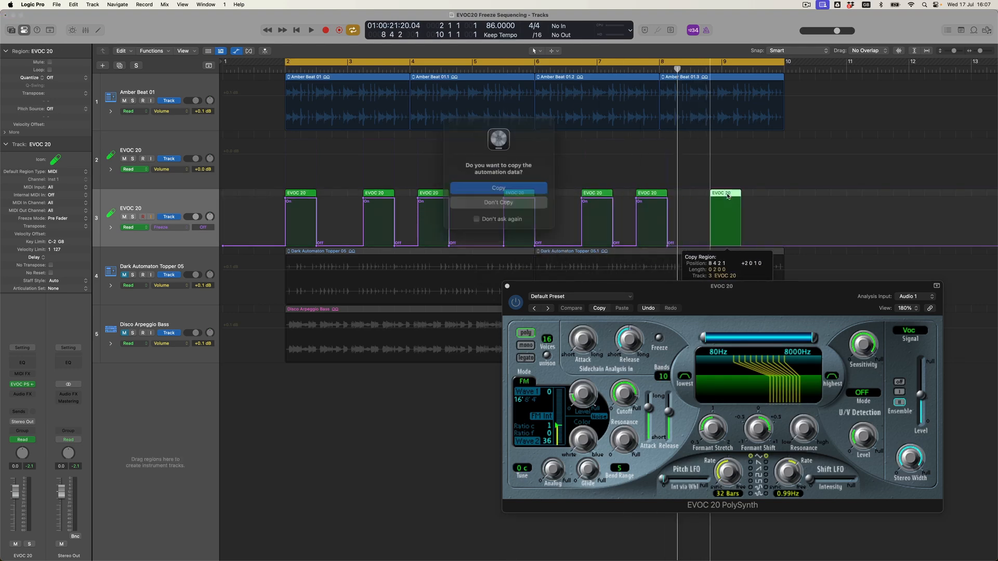
{"action": "left_click", "coordinate": [498, 188]}
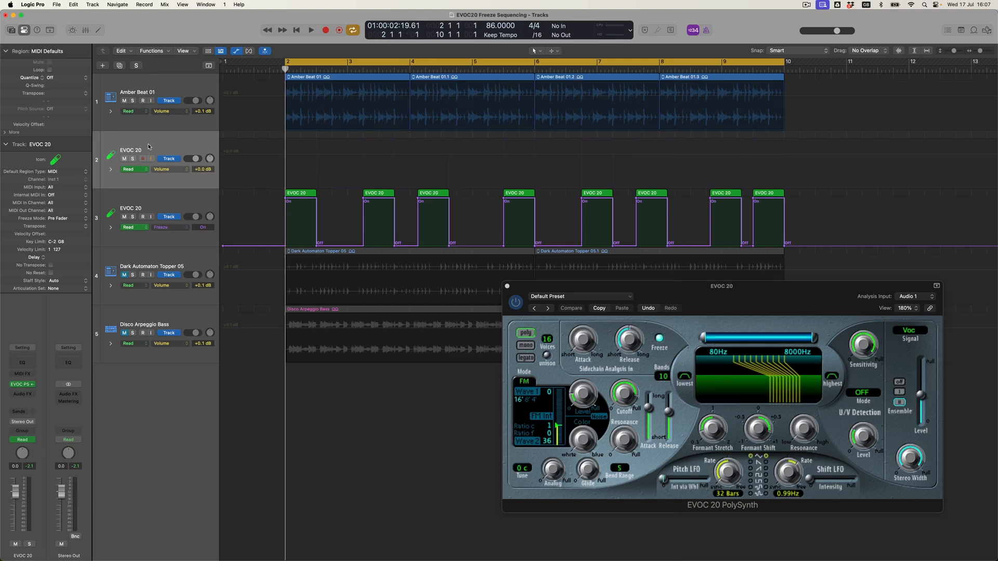
- Record a MIDI performance on track 2 from bar 2, stopping at bar 10
{"action": "left_click", "coordinate": [311, 30]}
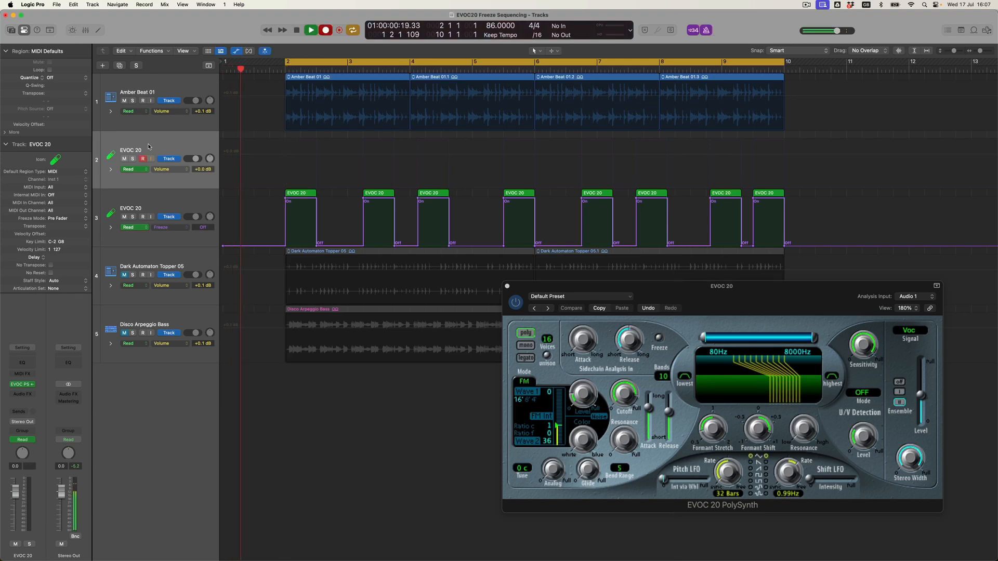
{"action": "left_click", "coordinate": [310, 30]}
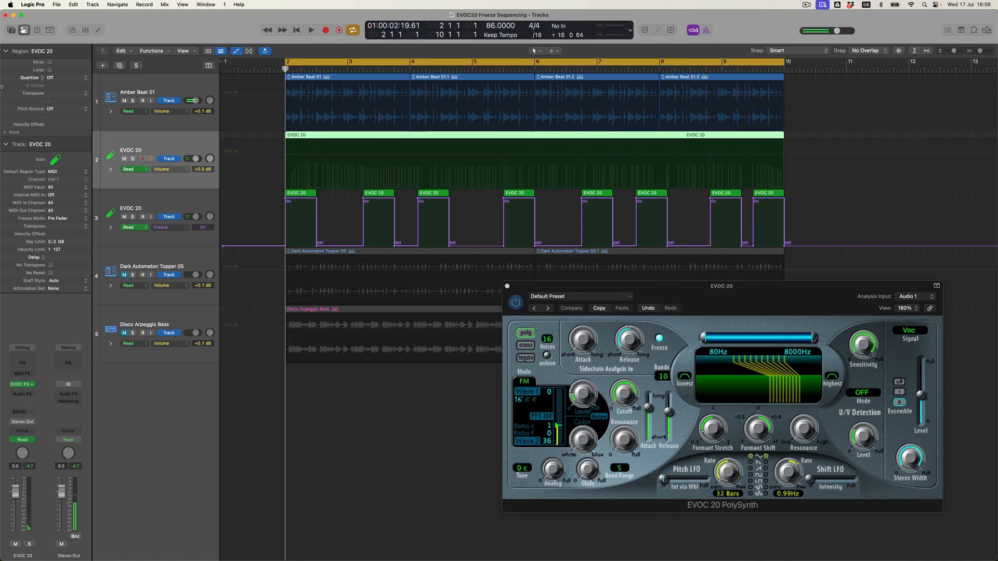
- Set the recorded region's Quantize to 1/2 Note in the Region inspector
{"action": "left_click", "coordinate": [62, 77]}
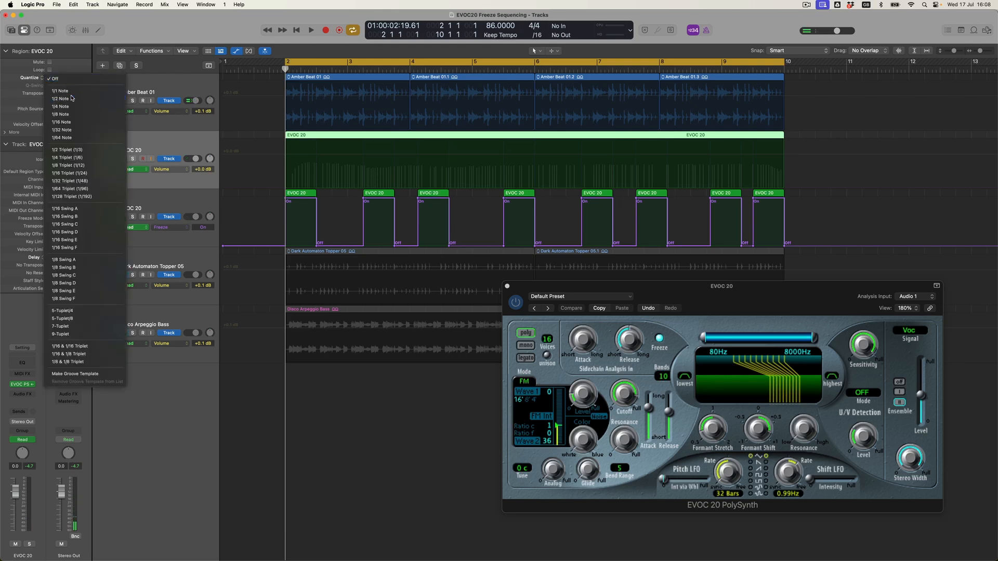
{"action": "left_click", "coordinate": [61, 98]}
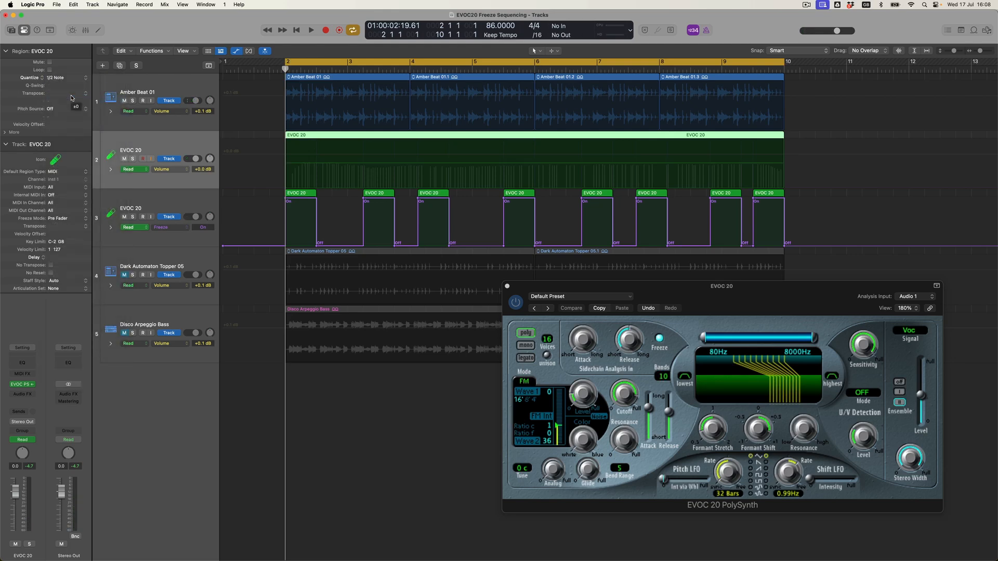
{"action": "left_click", "coordinate": [377, 194]}
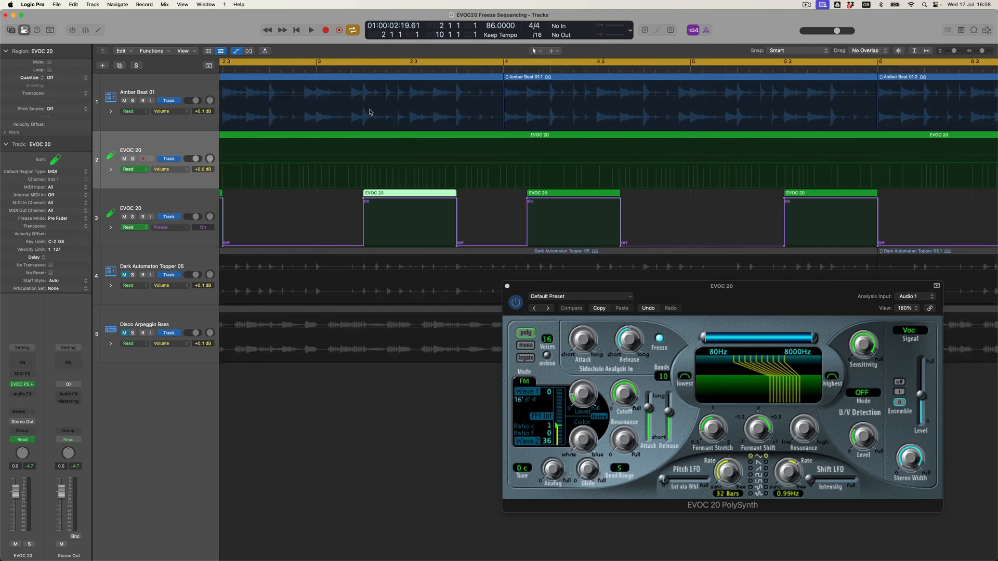
- Drag the bar-3 freeze region slightly earlier, moving its automation with it
{"action": "left_click", "coordinate": [364, 68]}
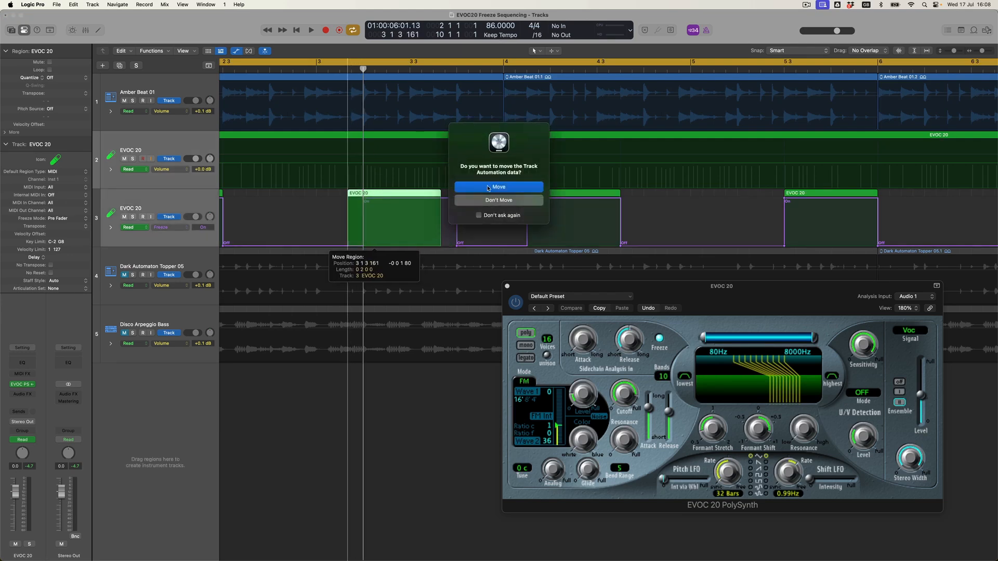
{"action": "left_click", "coordinate": [498, 187]}
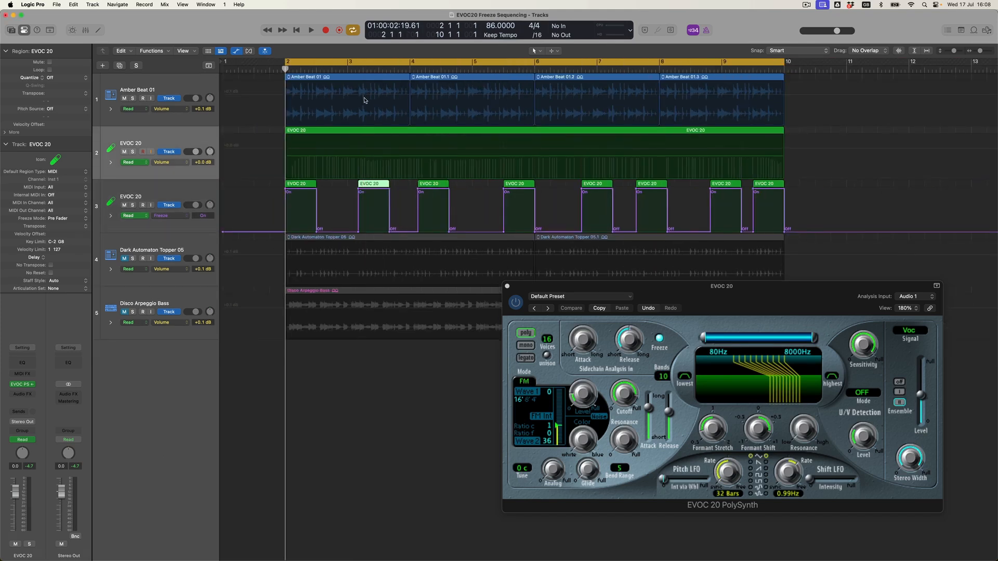
- Play back to audition, then select and delete the bar-2 freeze region
{"action": "left_click", "coordinate": [311, 30]}
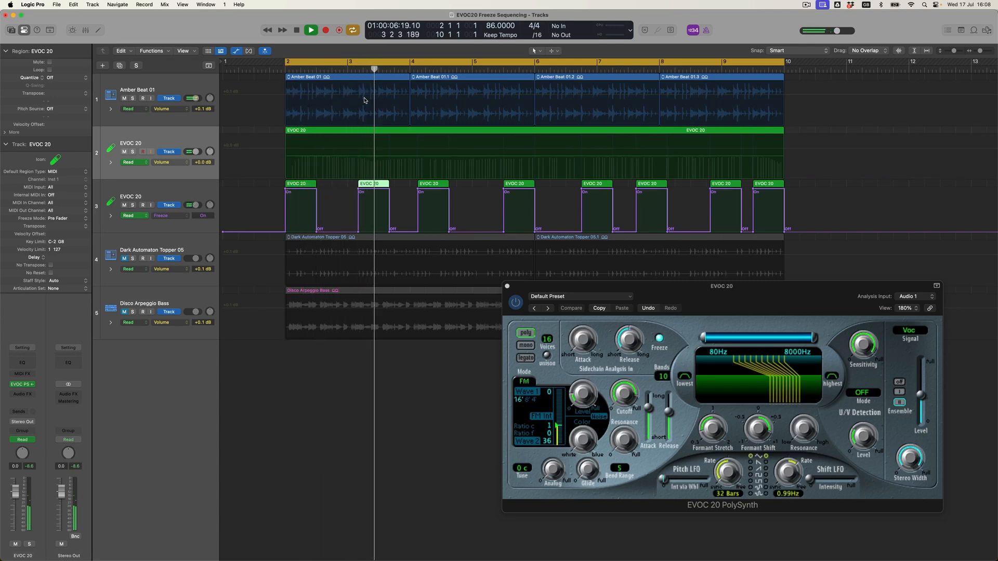
{"action": "left_click", "coordinate": [309, 30]}
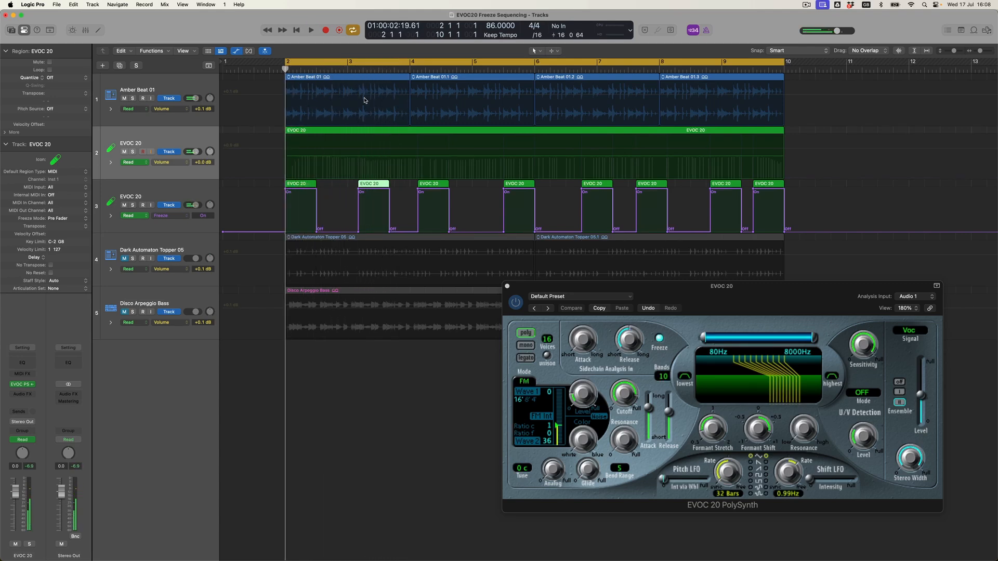
{"action": "left_click", "coordinate": [306, 132]}
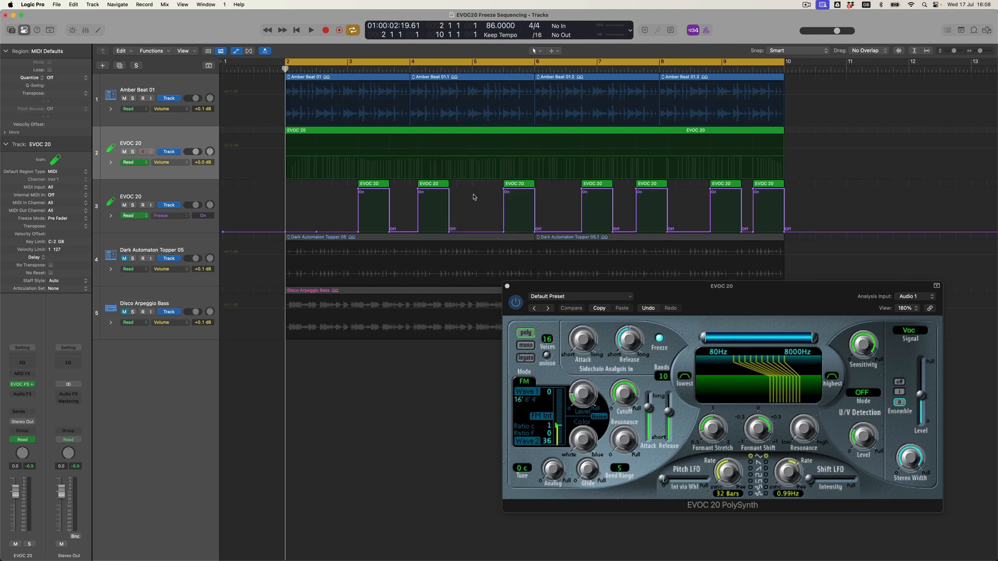
- Audition the loops and shift the freeze region later together with its automation
{"action": "left_click", "coordinate": [310, 30]}
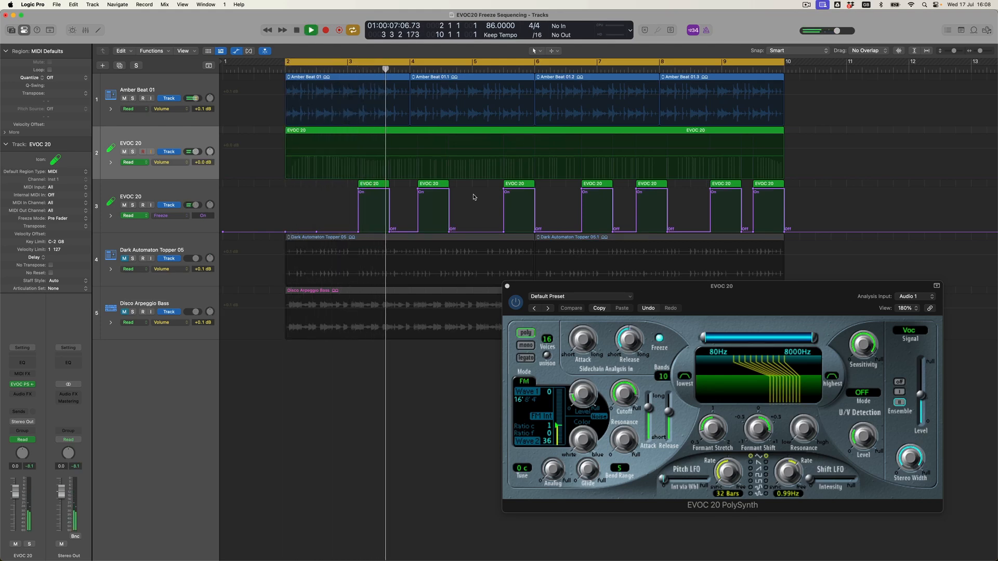
{"action": "left_click", "coordinate": [311, 30]}
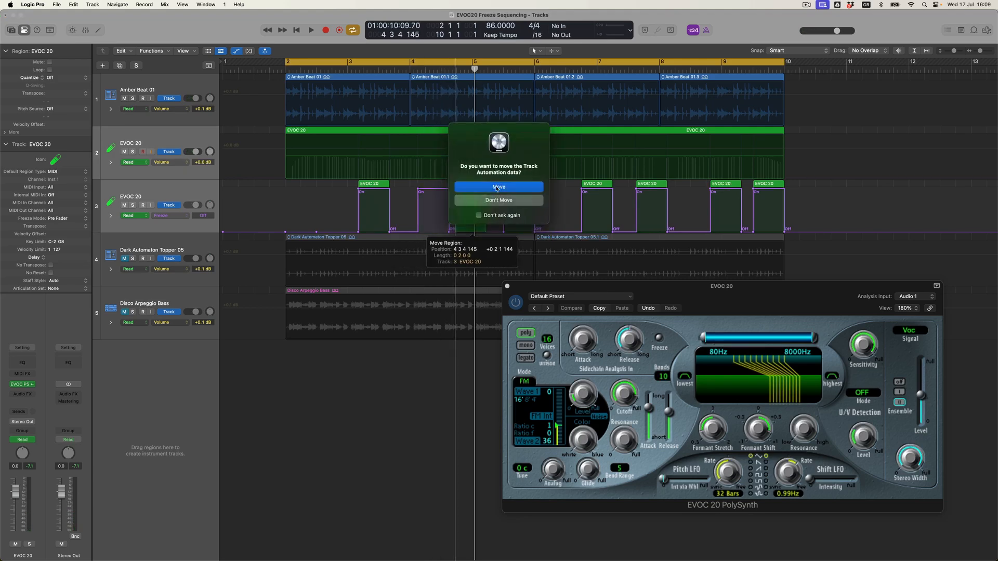
{"action": "left_click", "coordinate": [499, 186]}
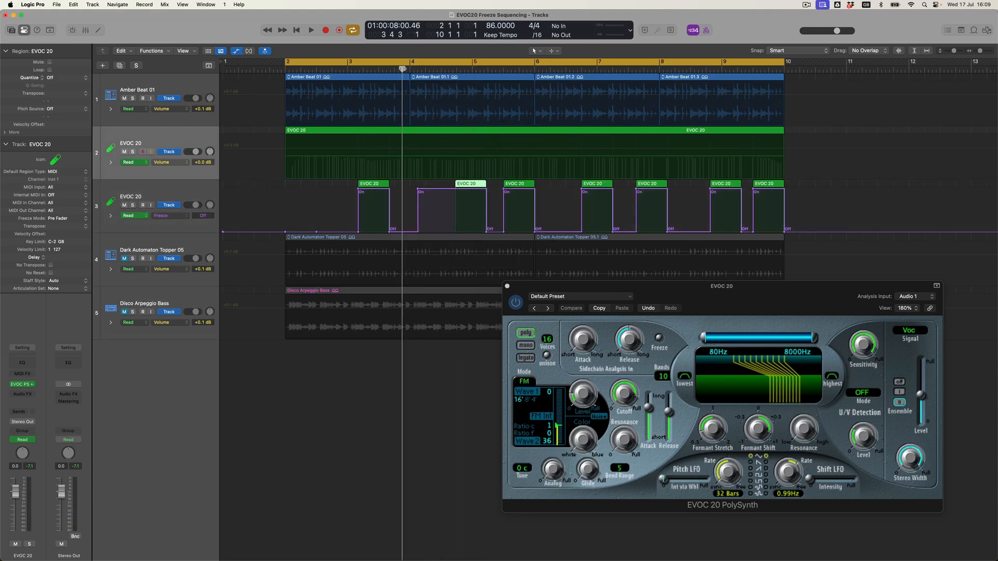
- Latch-record new Freeze on/off switches on the second EVOC 20 track during playback
{"action": "left_click", "coordinate": [309, 30]}
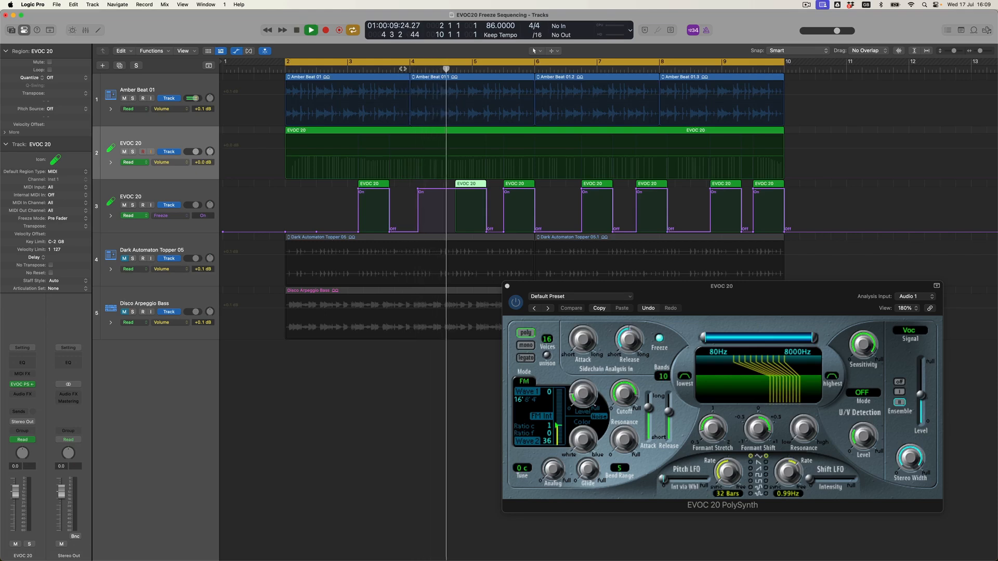
{"action": "left_click", "coordinate": [311, 30]}
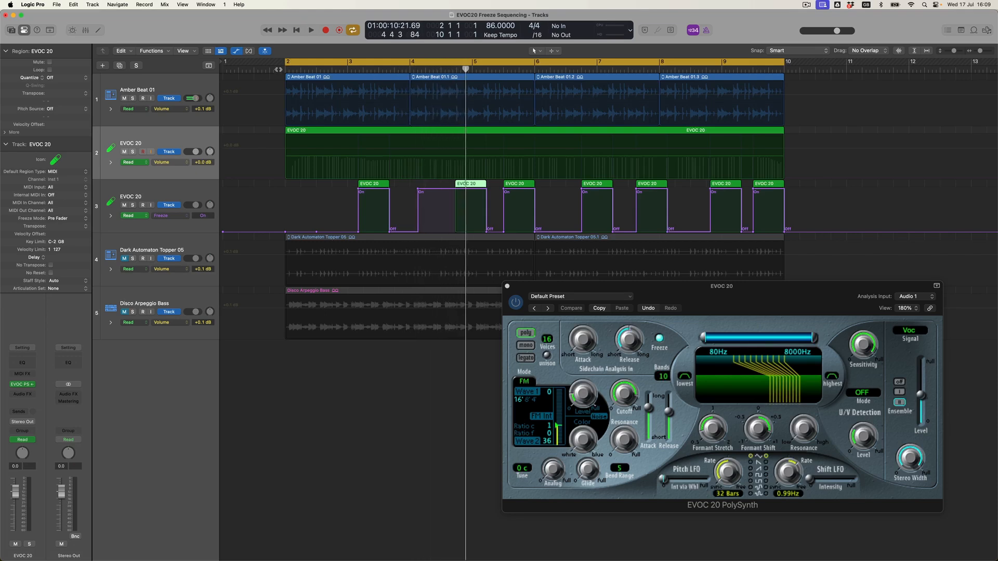
{"action": "left_click", "coordinate": [310, 30]}
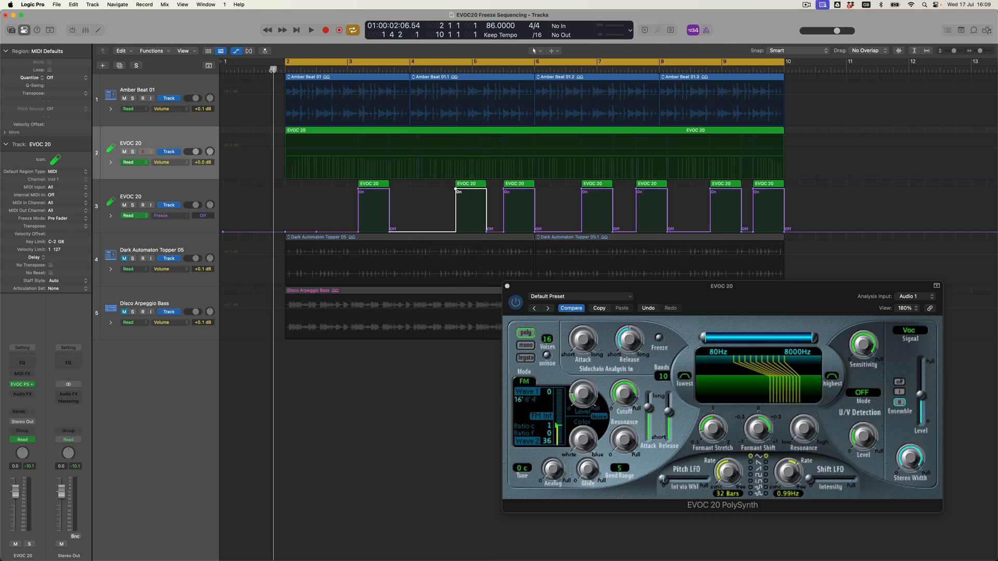
{"action": "left_click", "coordinate": [310, 30]}
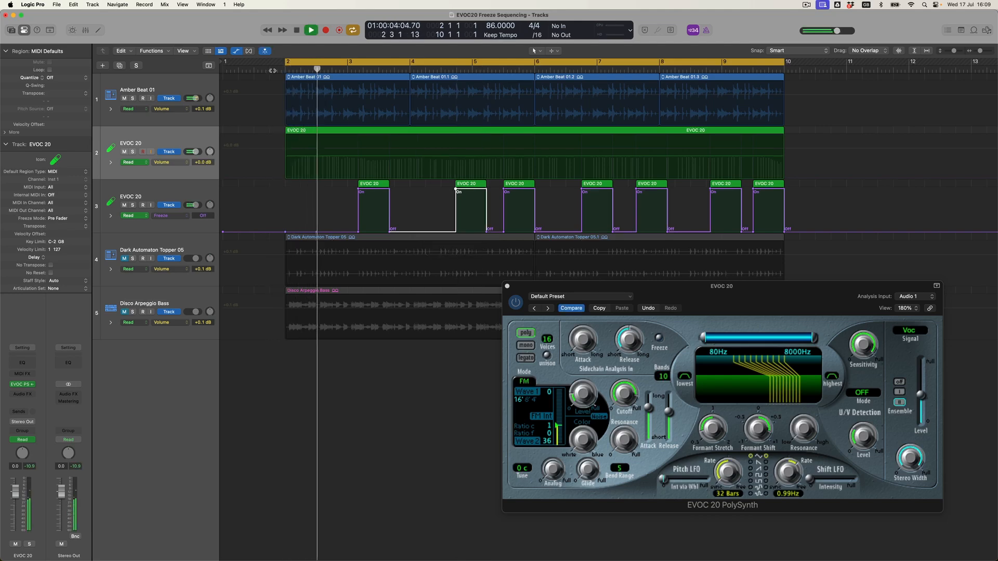
{"action": "left_click", "coordinate": [310, 30]}
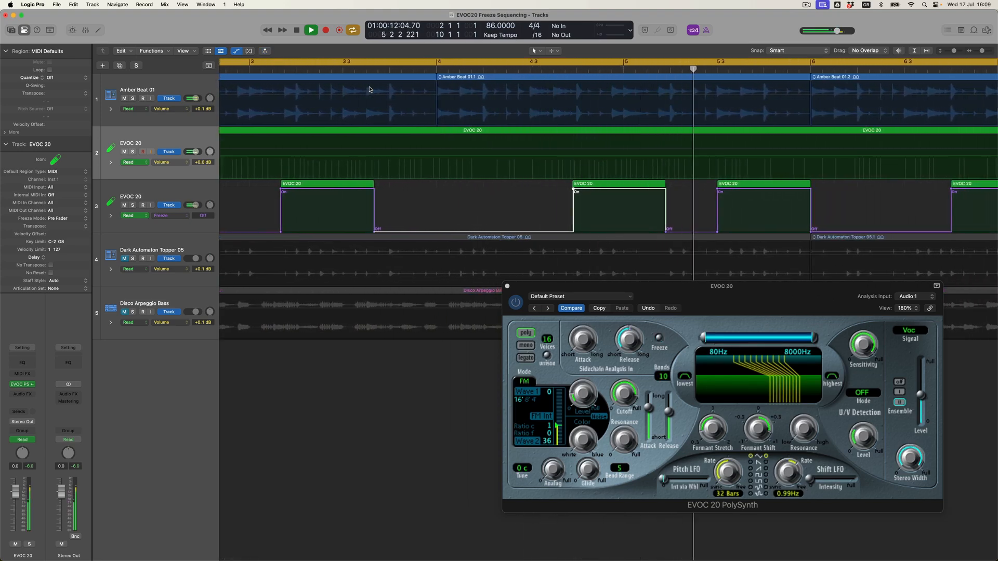
{"action": "left_click", "coordinate": [311, 30]}
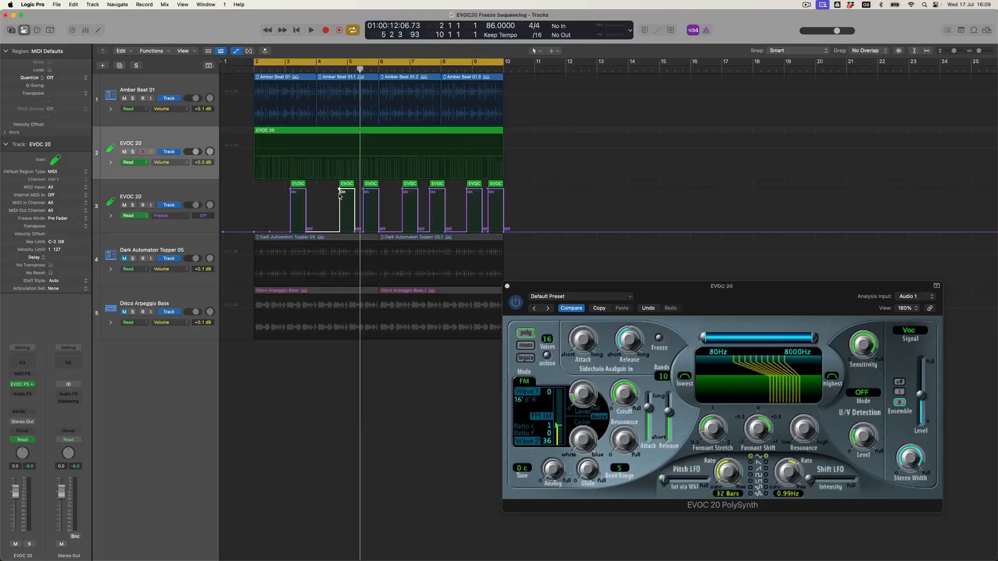
- Try Write mode on the EVOC 20 track, dismiss the warning, then choose Latch instead
{"action": "left_click", "coordinate": [157, 216]}
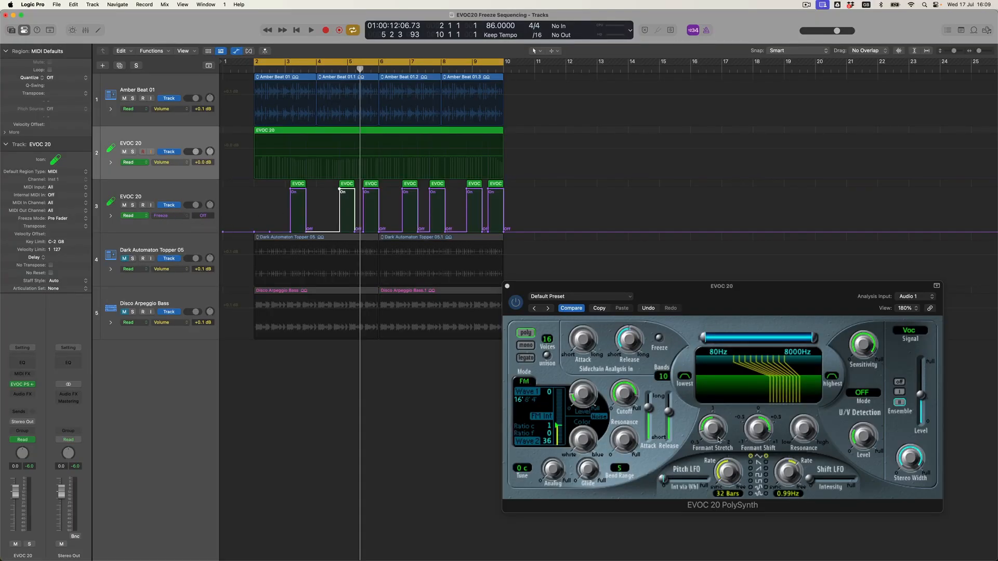
{"action": "left_click", "coordinate": [129, 216]}
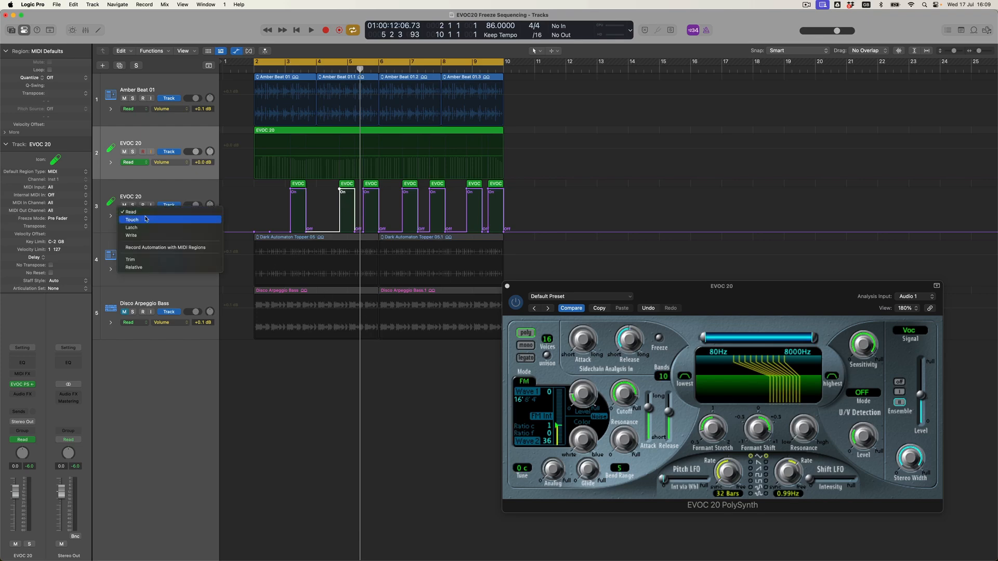
{"action": "left_click", "coordinate": [131, 235]}
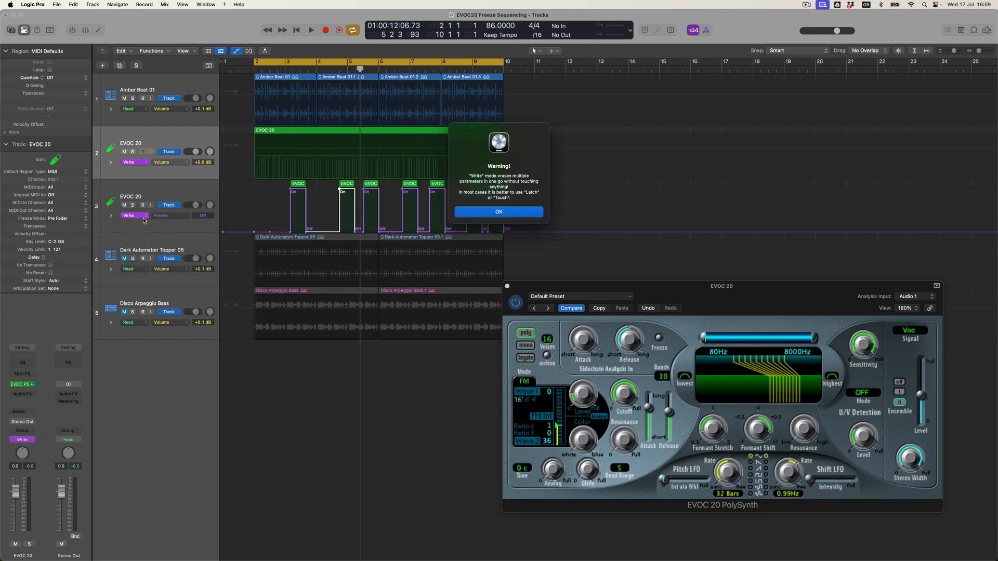
{"action": "left_click", "coordinate": [498, 211]}
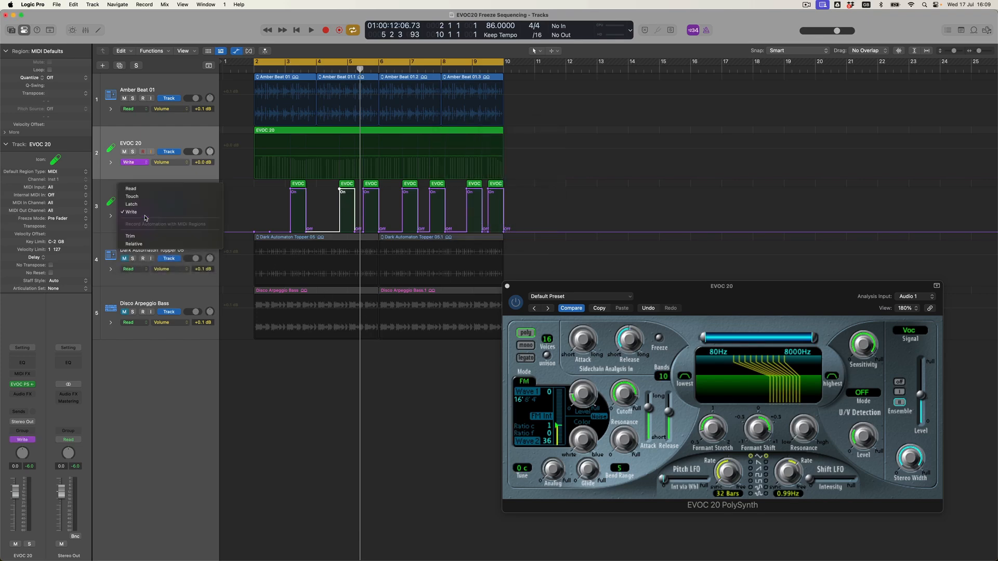
{"action": "left_click", "coordinate": [131, 205]}
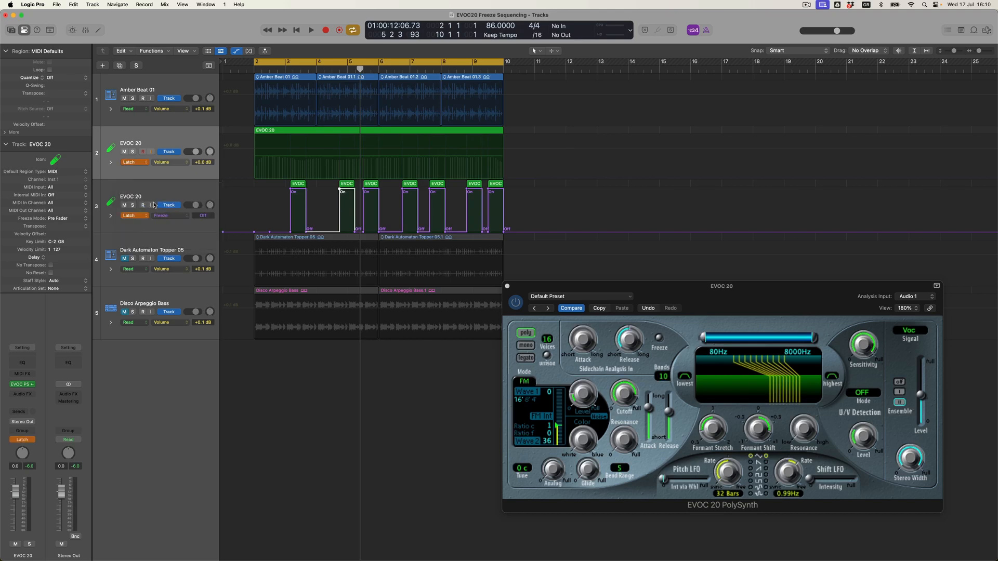
{"action": "mouse_move", "coordinate": [761, 421]}
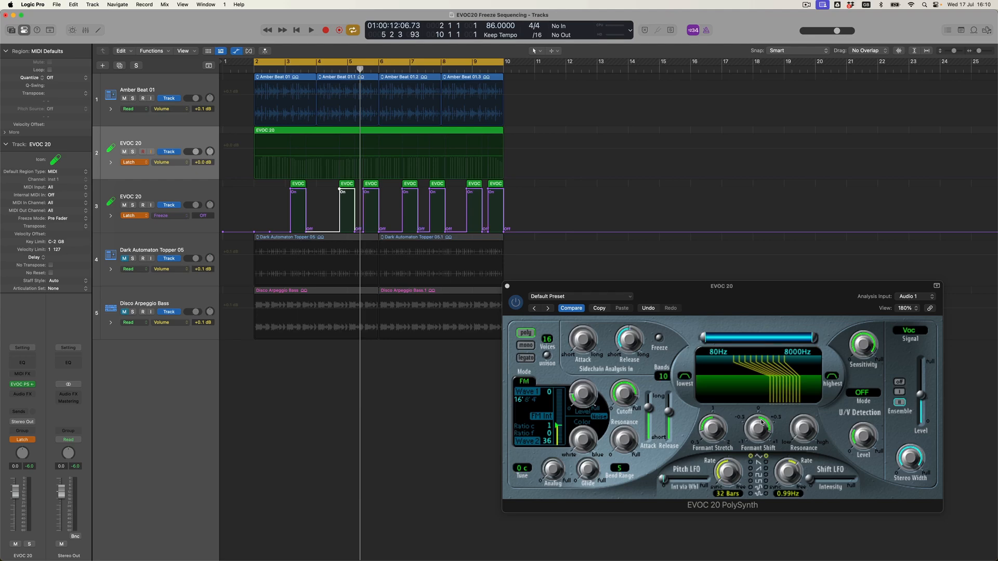
- Latch-record a rising and falling Formant Stretch curve across bars 2–10, then stop
{"action": "left_click", "coordinate": [310, 30]}
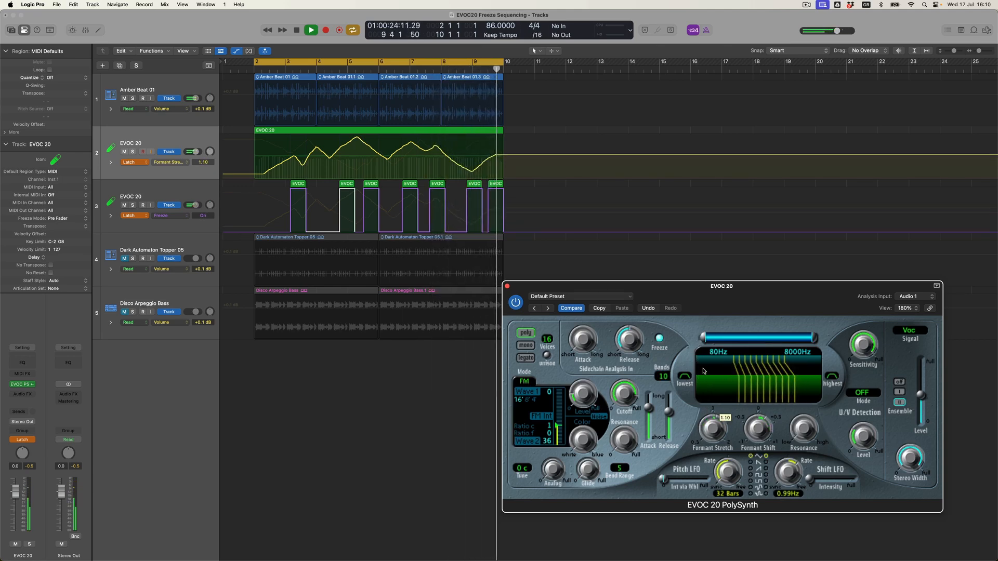
{"action": "left_click", "coordinate": [310, 30]}
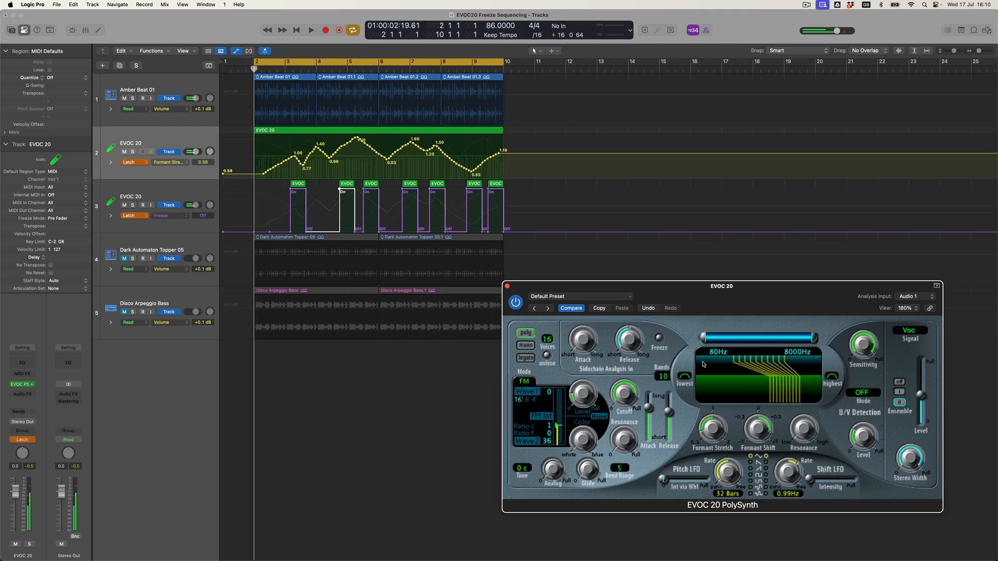
- Return the first EVOC 20 track's automation mode to Read
{"action": "left_click", "coordinate": [131, 162]}
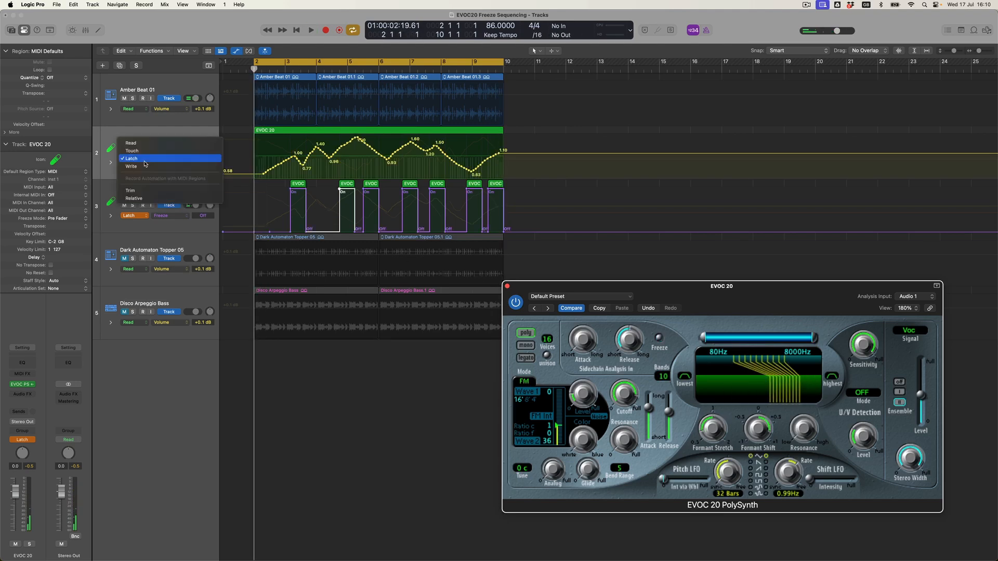
{"action": "left_click", "coordinate": [131, 143]}
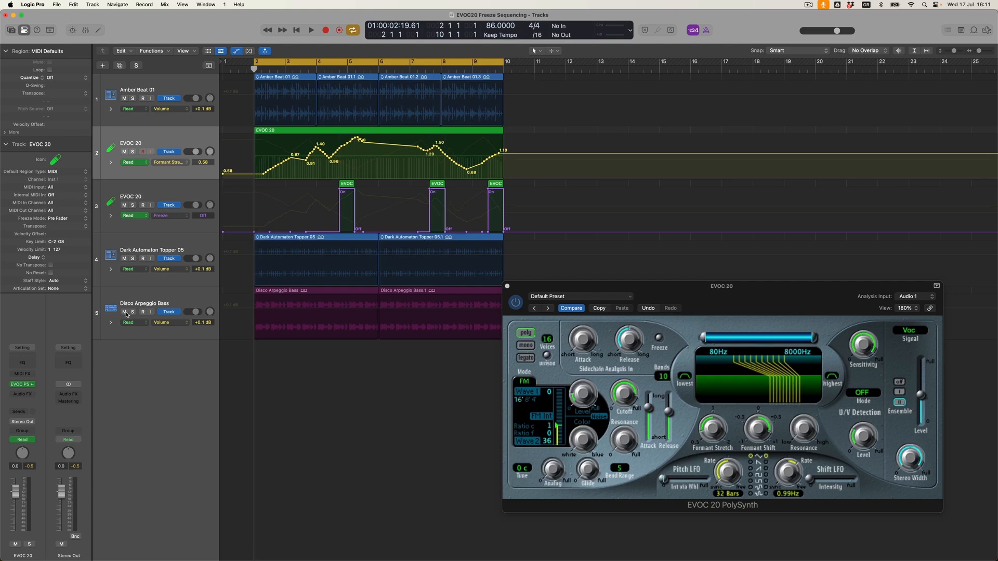
- Play through, confirm erasing the freeze automation down to one pulse, then stop
{"action": "left_click", "coordinate": [311, 30]}
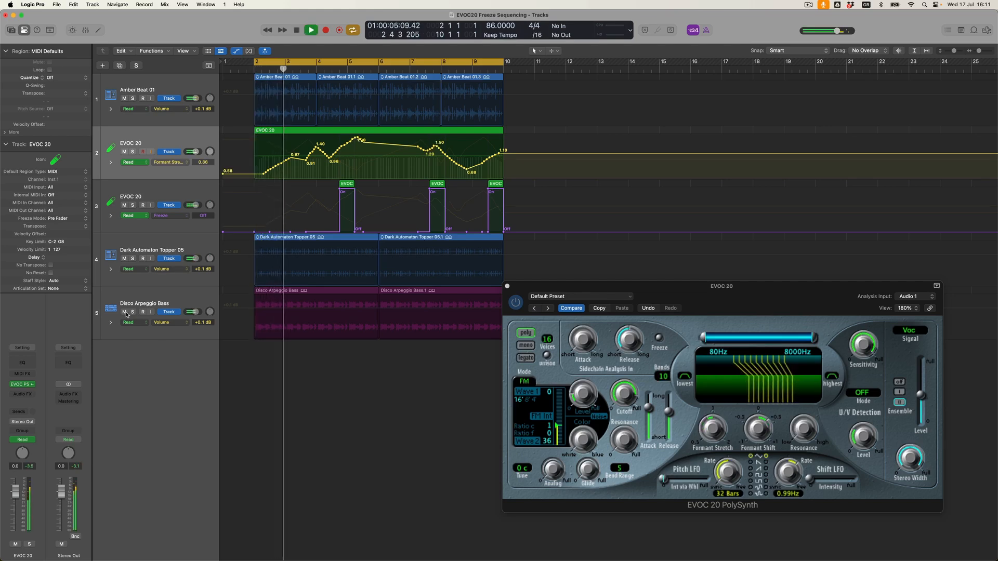
{"action": "left_click", "coordinate": [311, 31]}
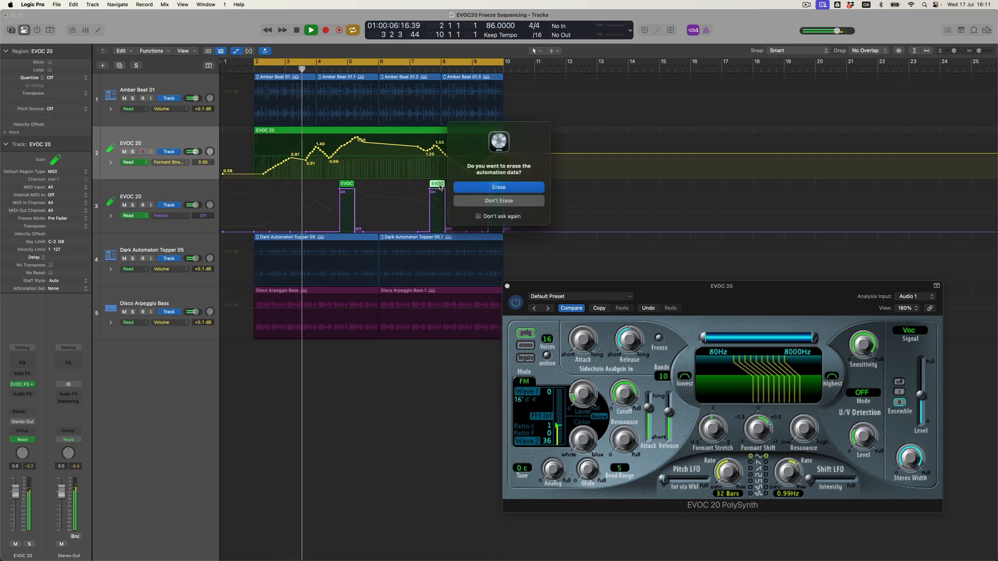
{"action": "left_click", "coordinate": [498, 200]}
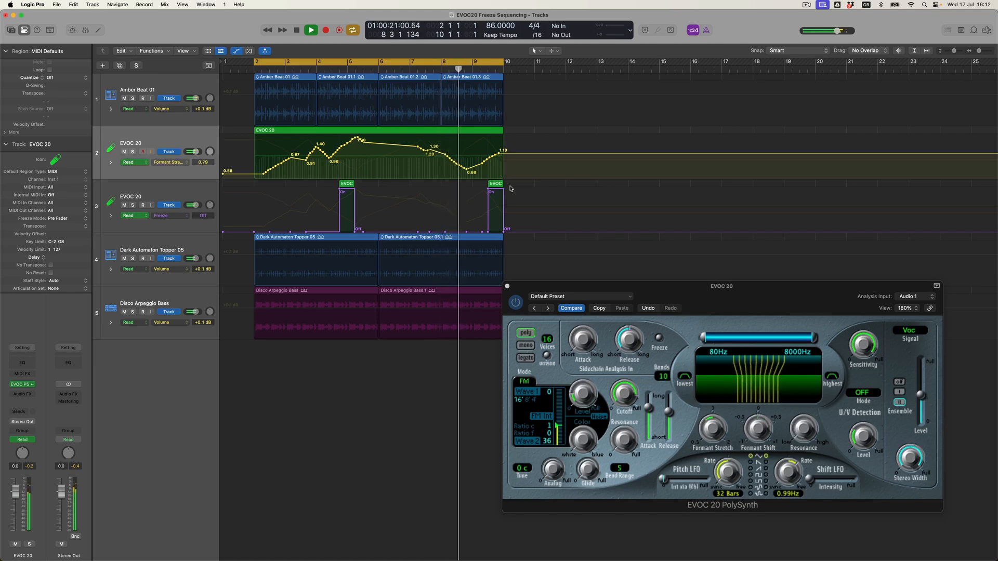
{"action": "left_click", "coordinate": [310, 30]}
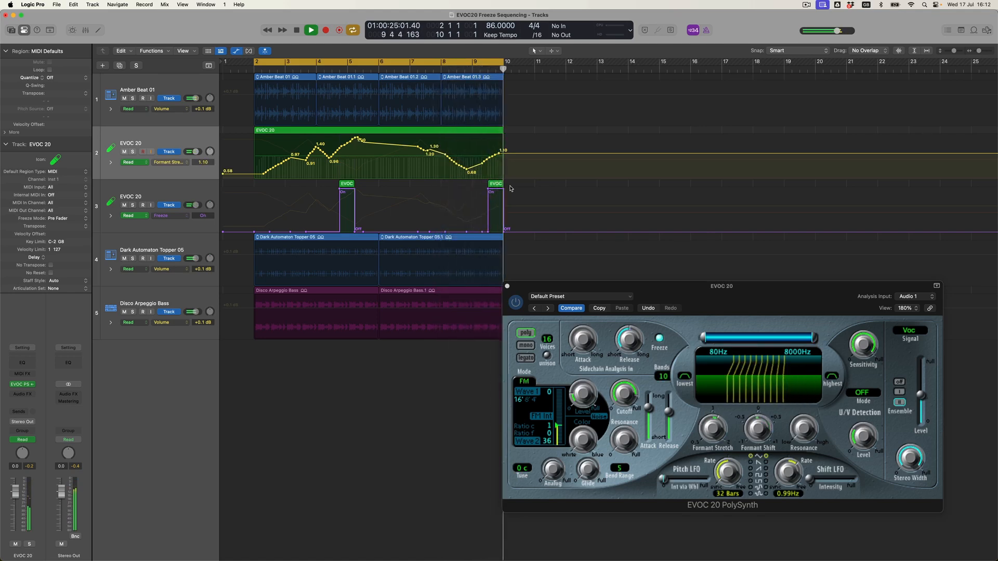
{"action": "left_click", "coordinate": [311, 30]}
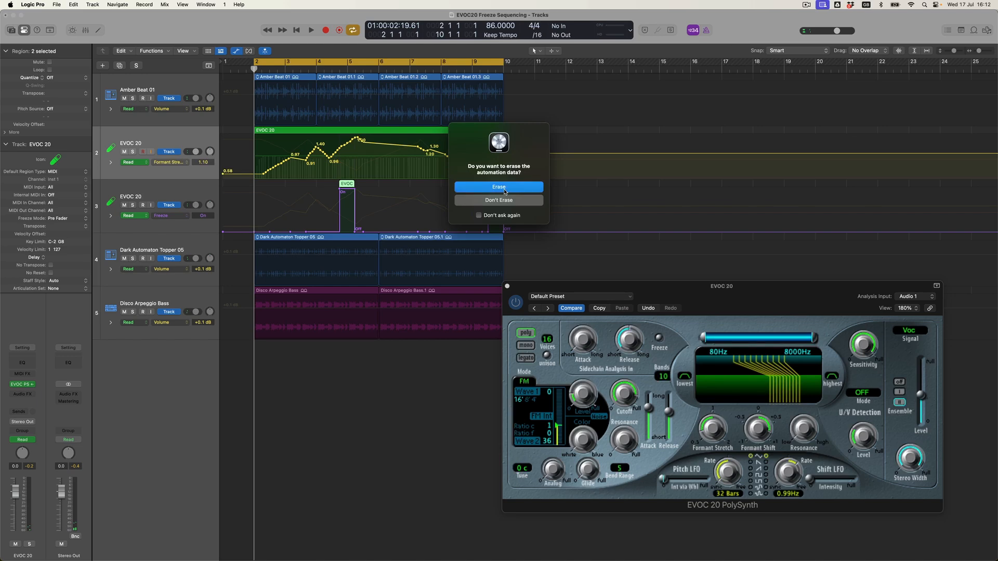
- Erase the remaining freeze data, re-enter Latch and record a fresh series of freeze pulses
{"action": "left_click", "coordinate": [498, 186]}
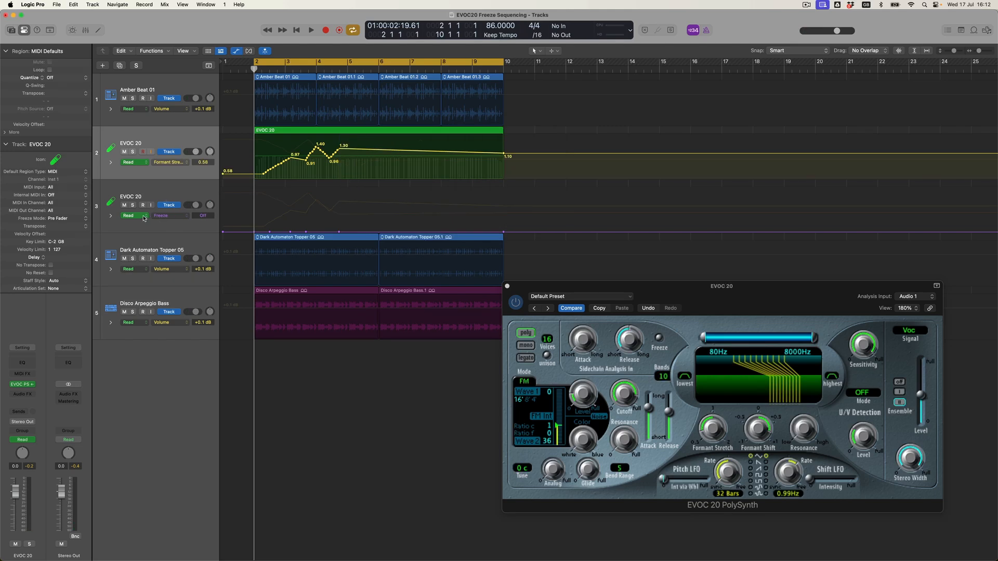
{"action": "left_click", "coordinate": [131, 215]}
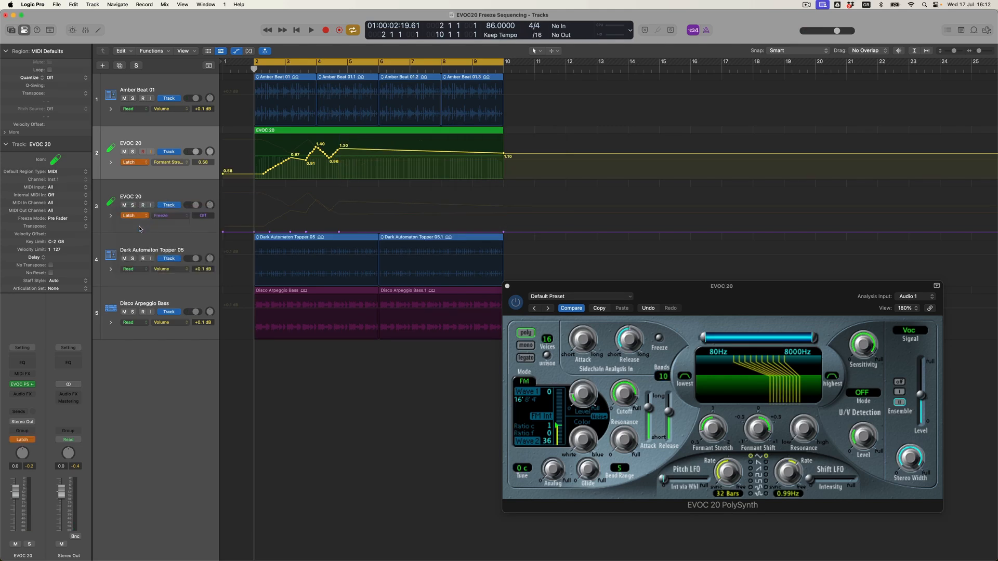
{"action": "mouse_move", "coordinate": [663, 343]}
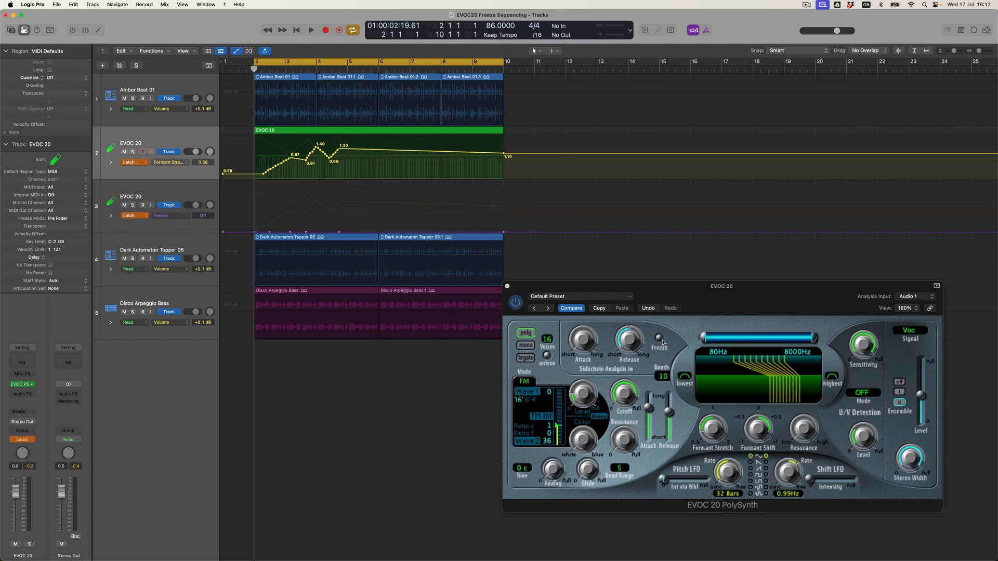
{"action": "left_click", "coordinate": [311, 30]}
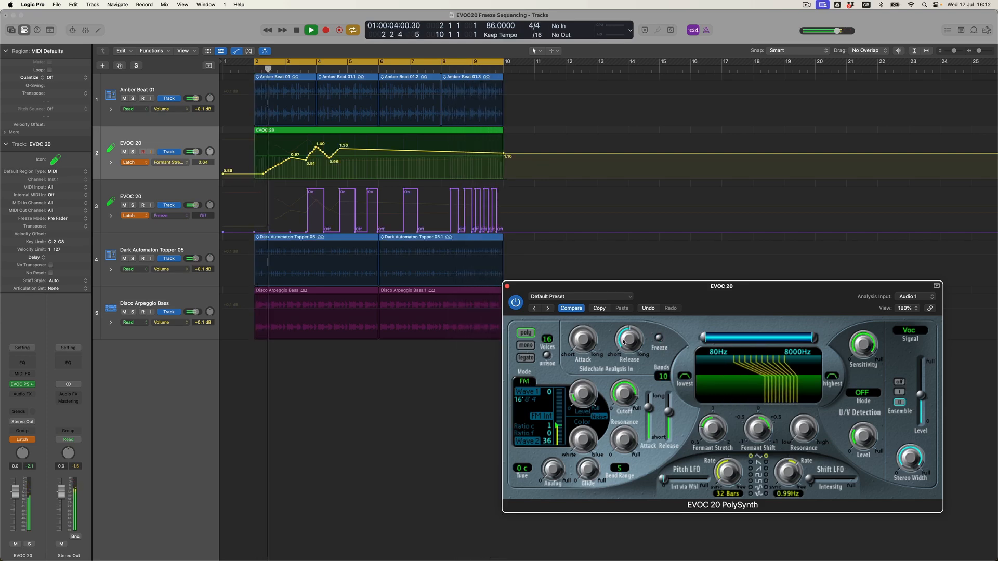
- Set the EVOC 20 automation back to Read and play back the recorded freeze and formant moves
{"action": "left_click", "coordinate": [131, 162]}
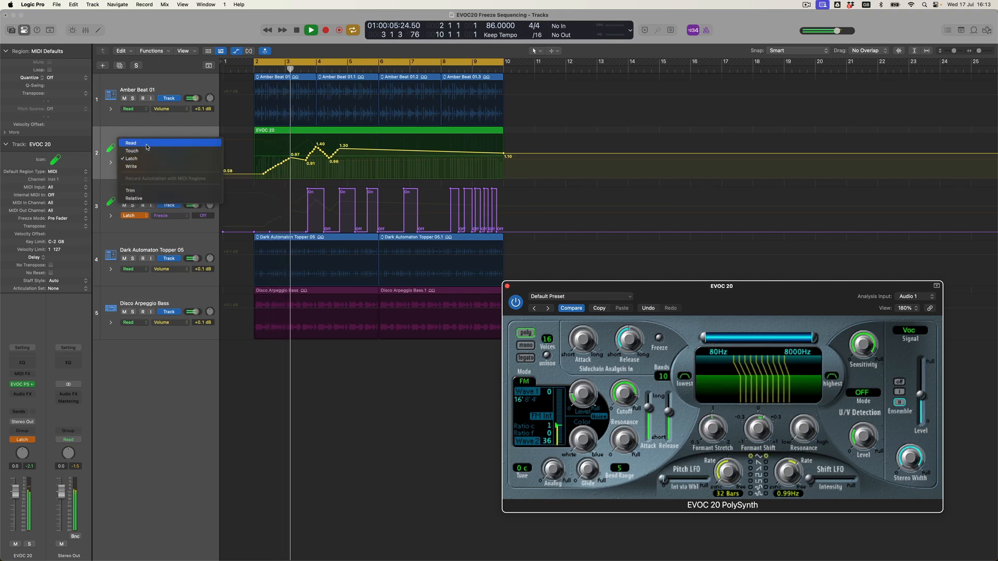
{"action": "left_click", "coordinate": [131, 142]}
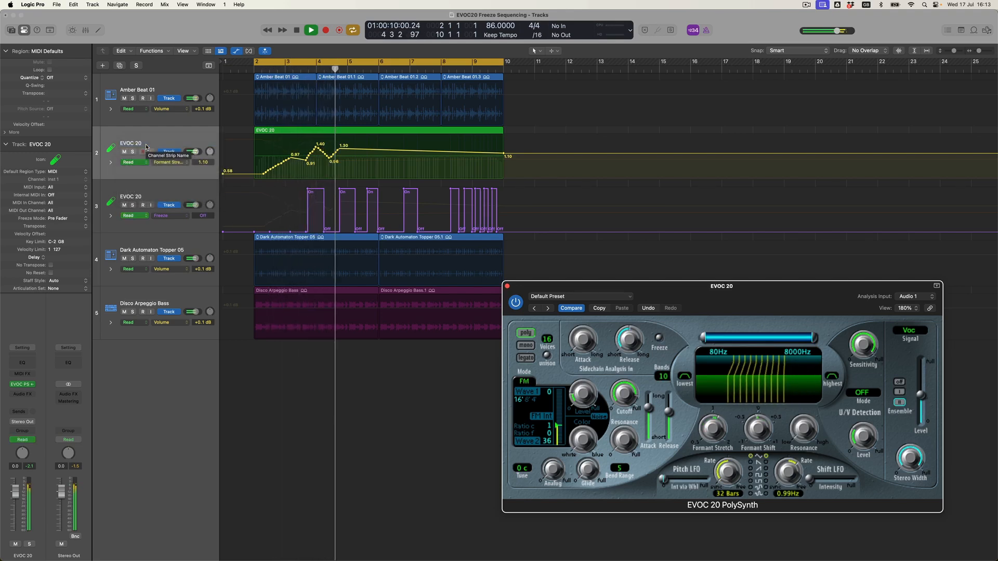
{"action": "left_click", "coordinate": [311, 30]}
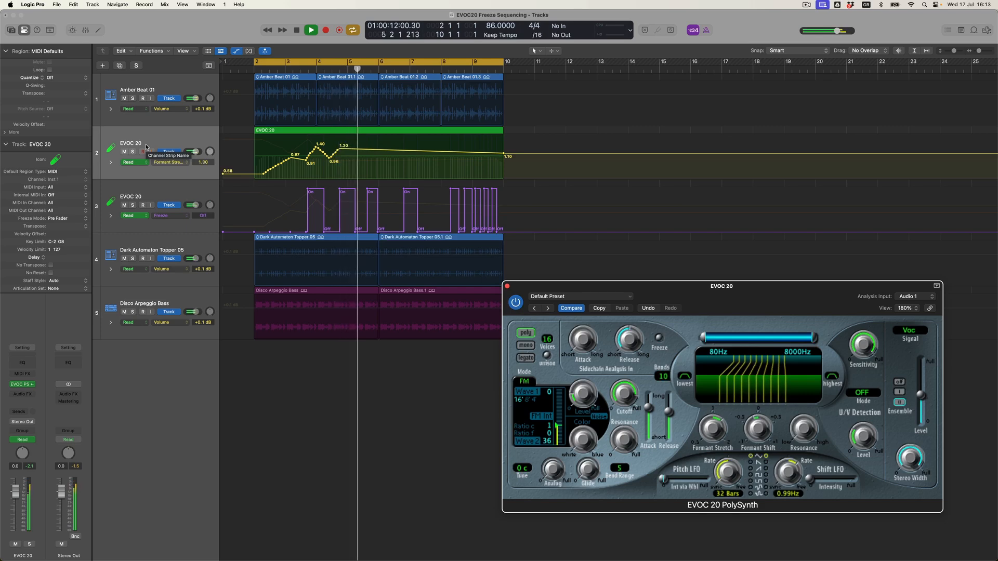
{"action": "left_click", "coordinate": [311, 30]}
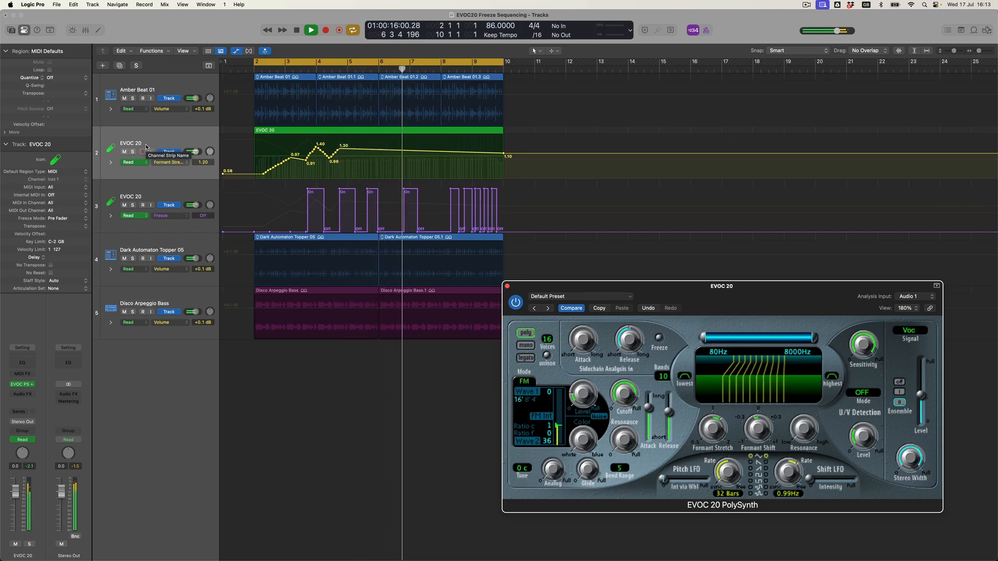
{"action": "left_click", "coordinate": [310, 30]}
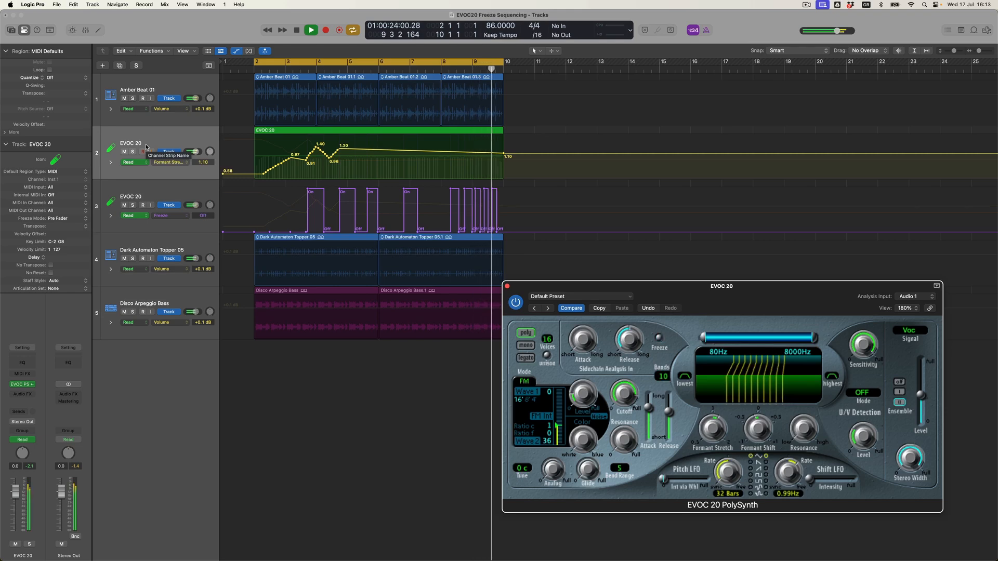
{"action": "left_click", "coordinate": [310, 30]}
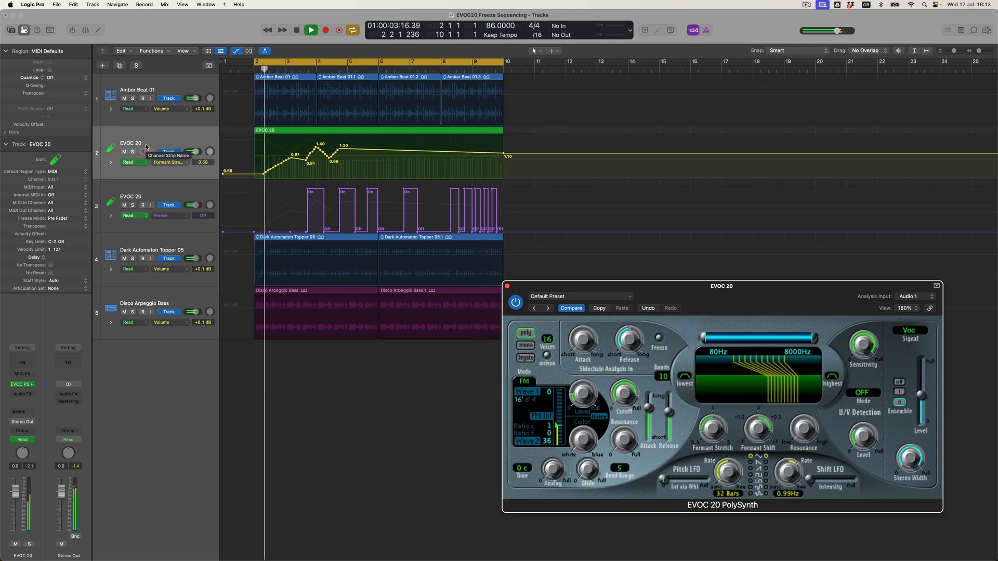
- Stop at the start and solo the first EVOC 20 track
{"action": "left_click", "coordinate": [311, 30]}
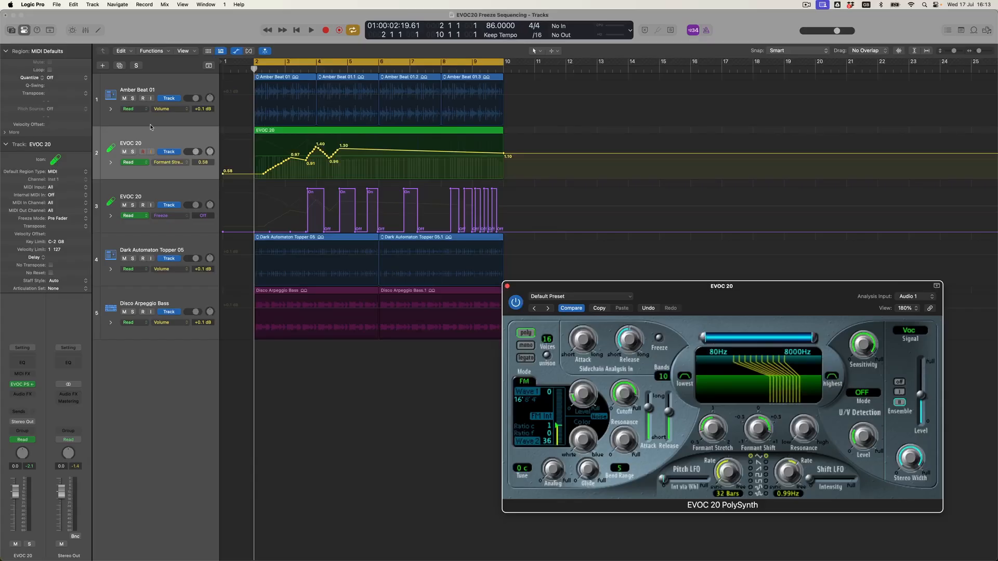
{"action": "left_click", "coordinate": [132, 151]}
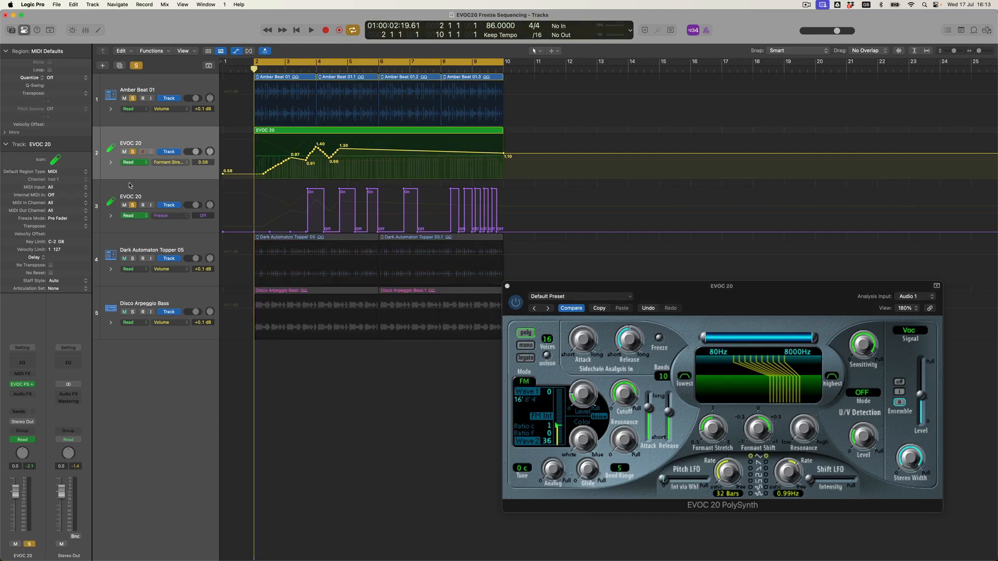
{"action": "left_click", "coordinate": [21, 394]}
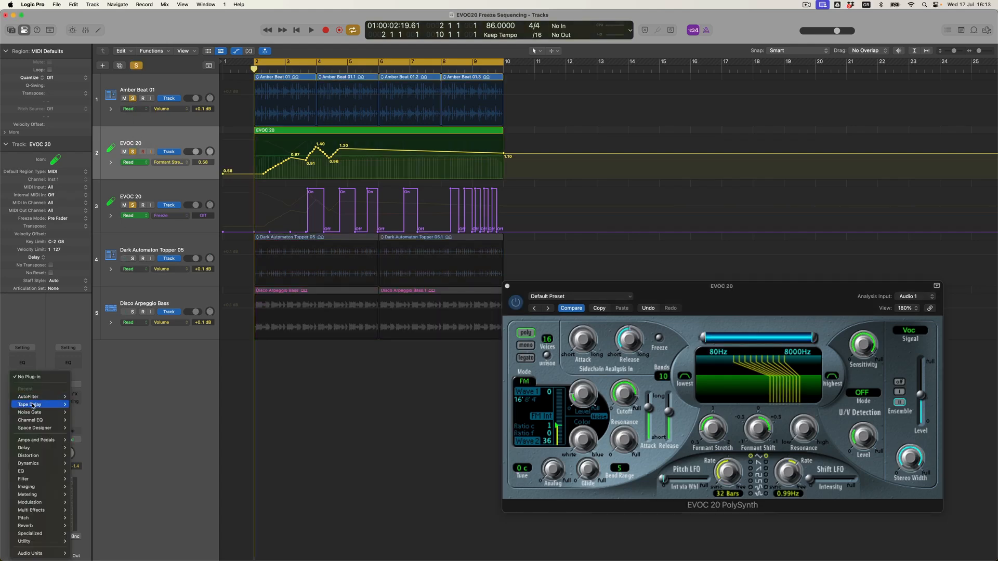
- Insert a Tape Delay on the EVOC 20 channel, Tempo Sync off, Feedback 81%, short delay times
{"action": "left_click", "coordinate": [30, 404]}
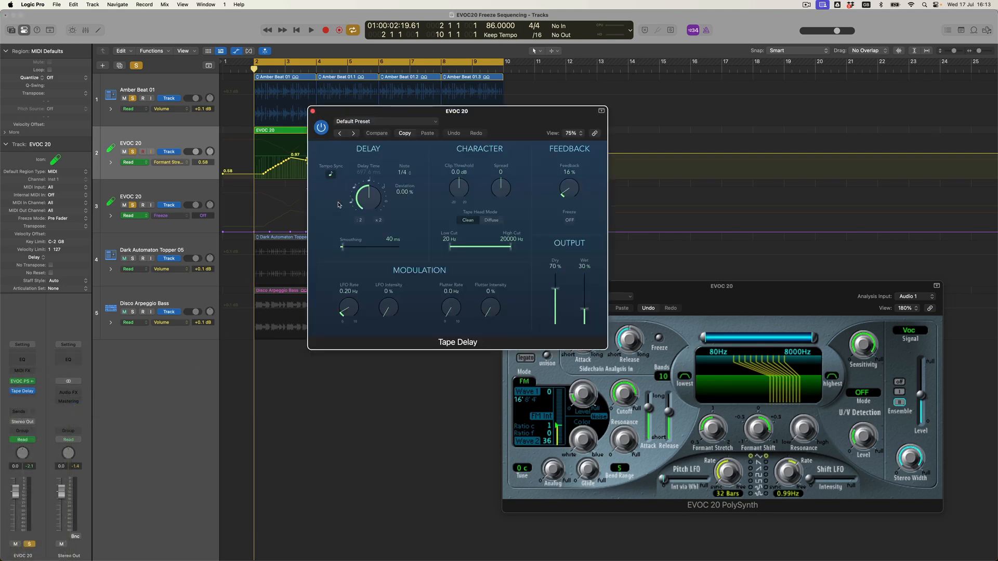
{"action": "left_click", "coordinate": [330, 174]}
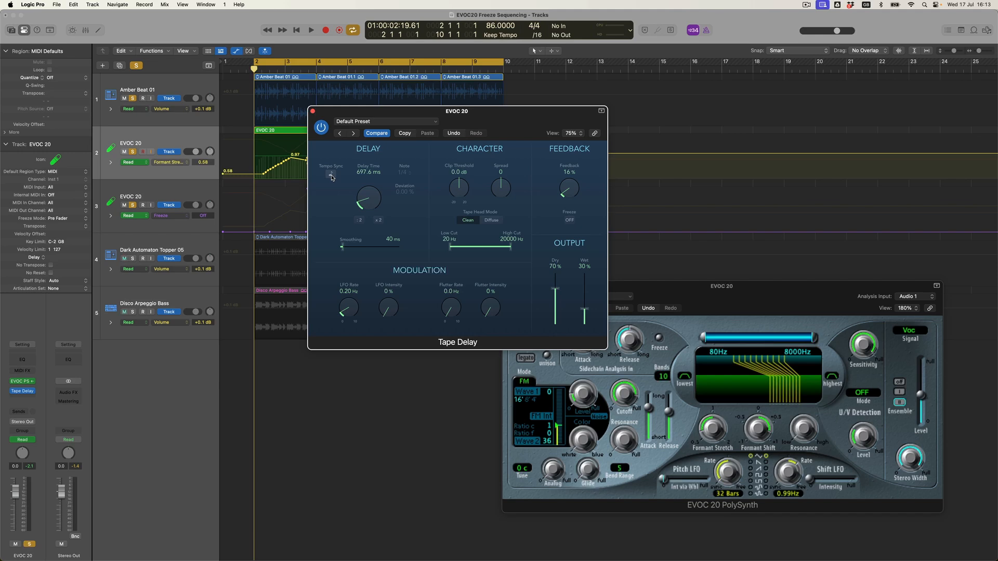
{"action": "mouse_move", "coordinate": [134, 202]}
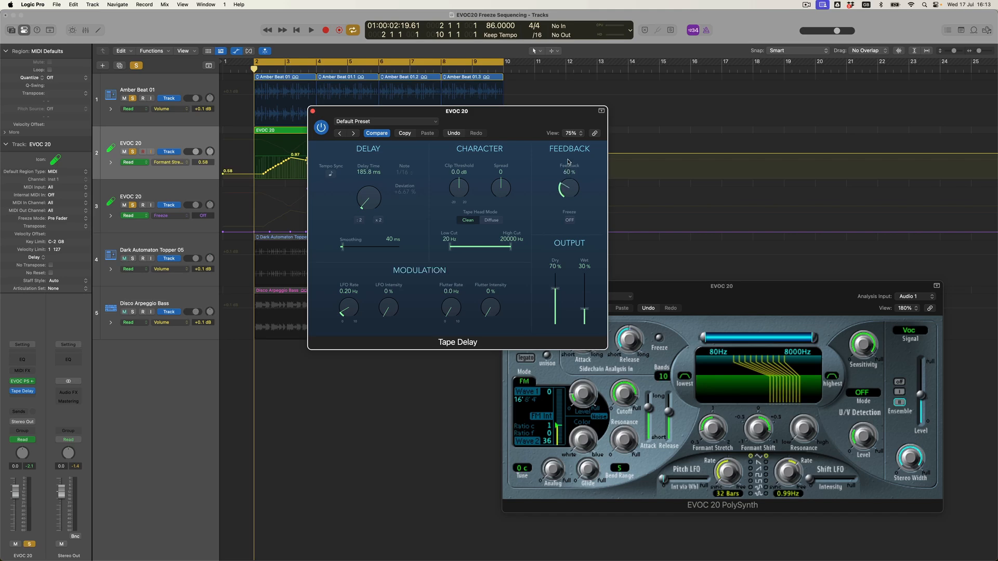
{"action": "mouse_move", "coordinate": [542, 177]}
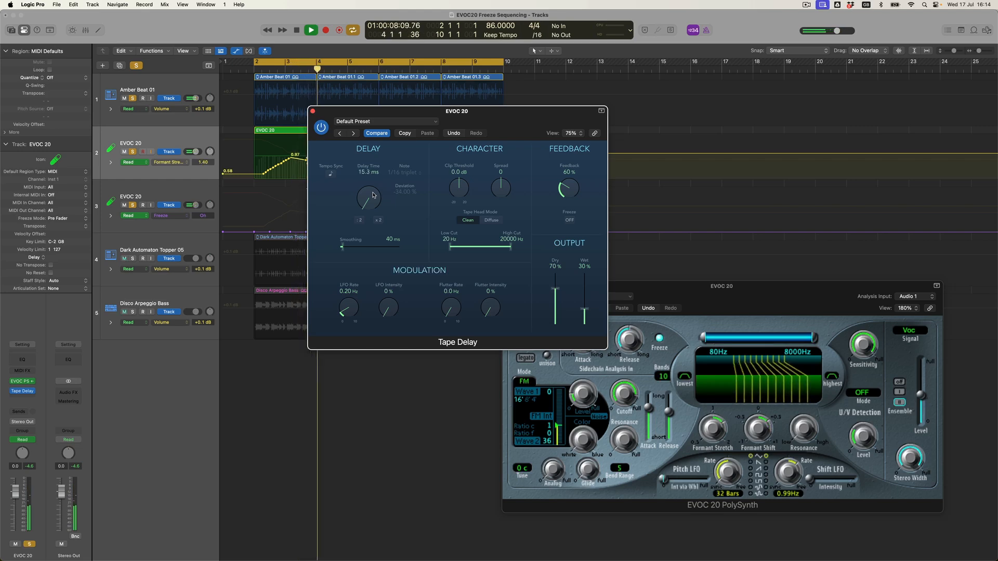
{"action": "left_click_drag", "start_coordinate": [368, 197], "coordinate": [368, 185]}
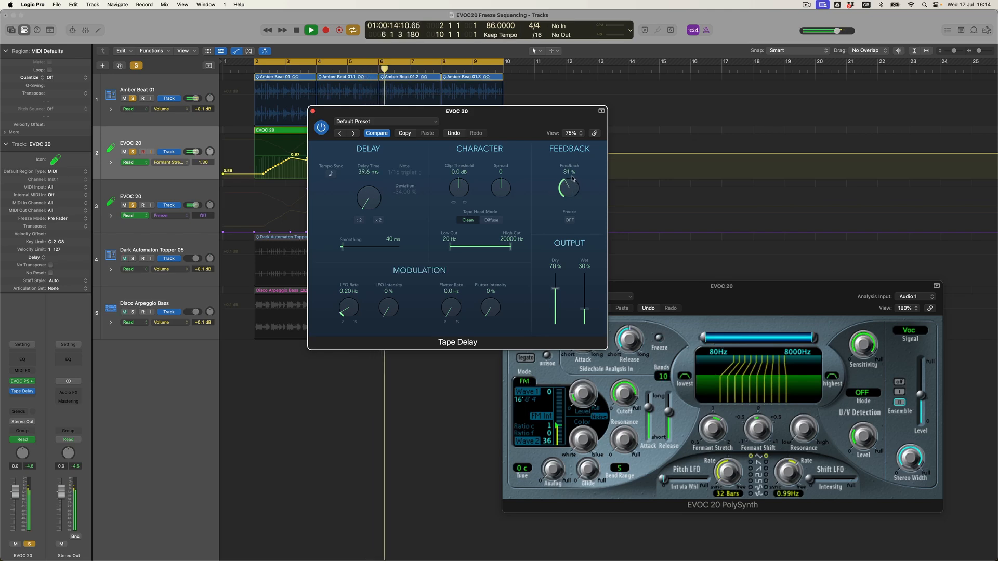
{"action": "left_click_drag", "start_coordinate": [368, 199], "coordinate": [375, 193]}
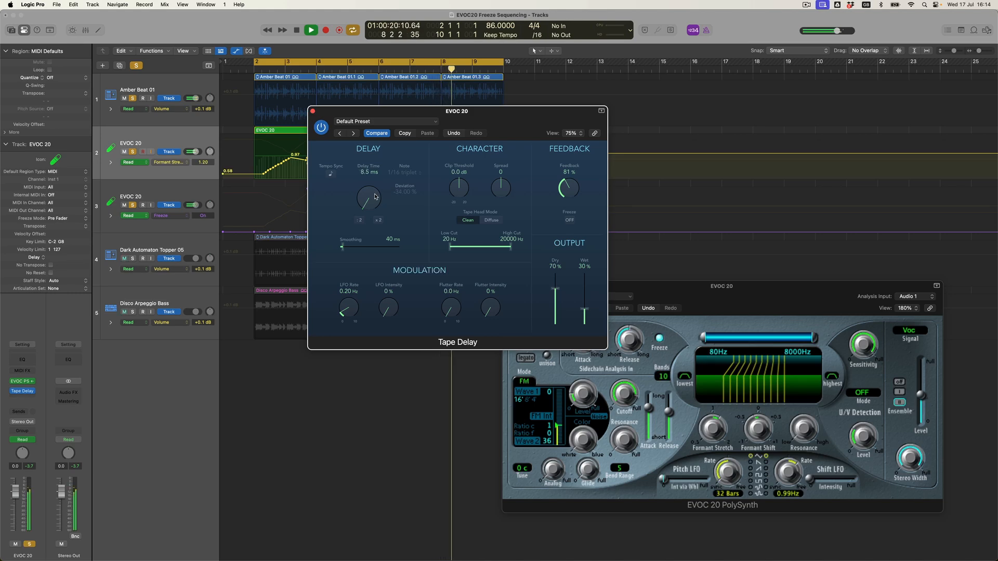
{"action": "left_click_drag", "start_coordinate": [368, 196], "coordinate": [368, 177]}
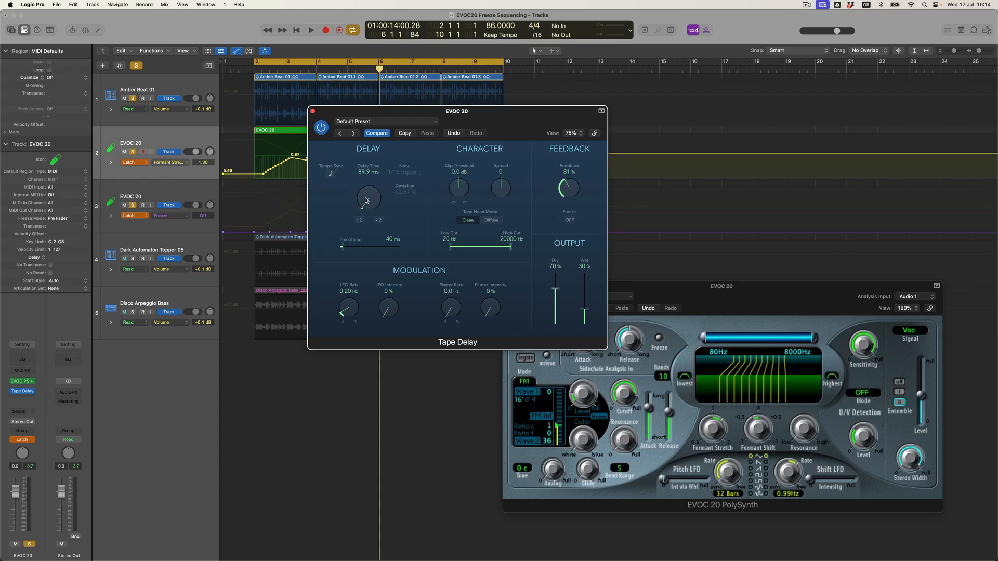
- Latch-record Tape Delay time sweeps on the EVOC 20 track across bars 2–10
{"action": "left_click", "coordinate": [310, 29]}
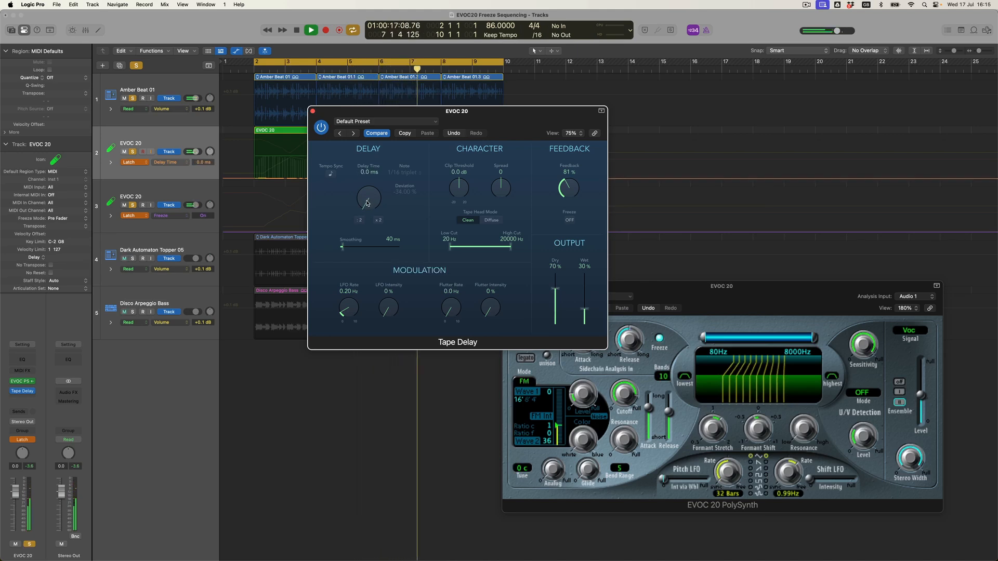
{"action": "left_click_drag", "start_coordinate": [368, 198], "coordinate": [368, 189]}
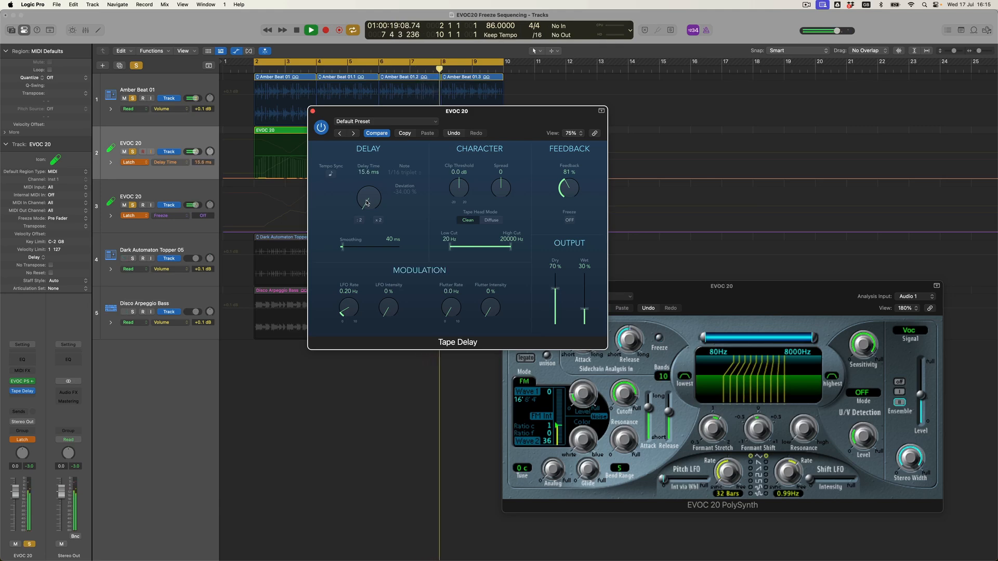
{"action": "left_click_drag", "start_coordinate": [367, 197], "coordinate": [366, 204]}
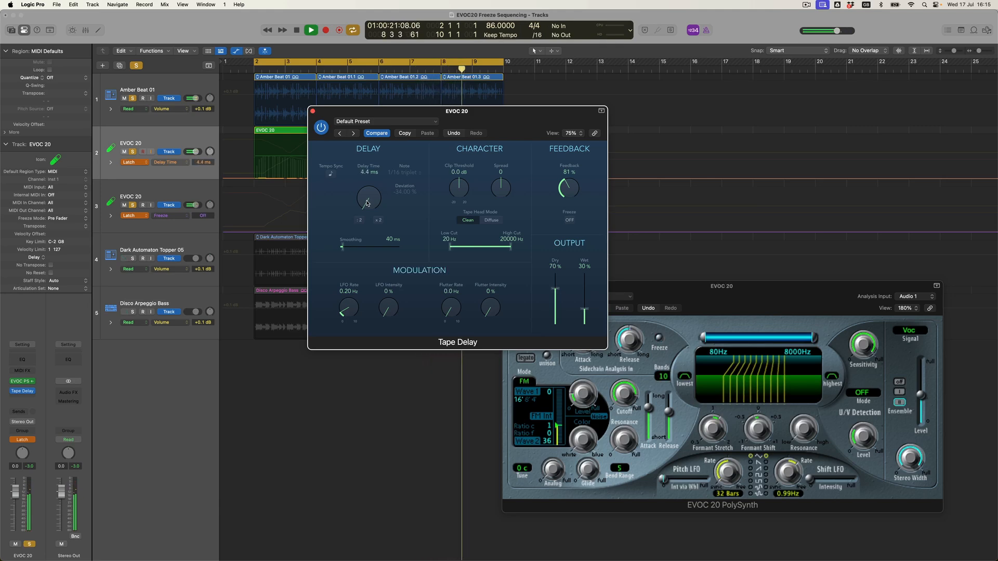
{"action": "left_click_drag", "start_coordinate": [368, 201], "coordinate": [368, 188]}
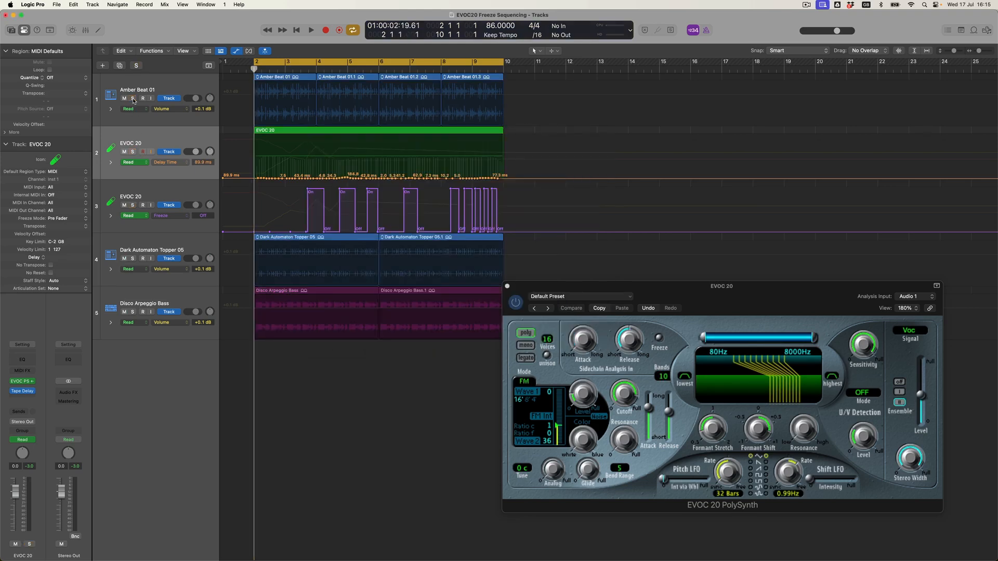
- Set the Tape Delay mix to 85% dry and 20% wet
{"action": "left_click", "coordinate": [311, 30]}
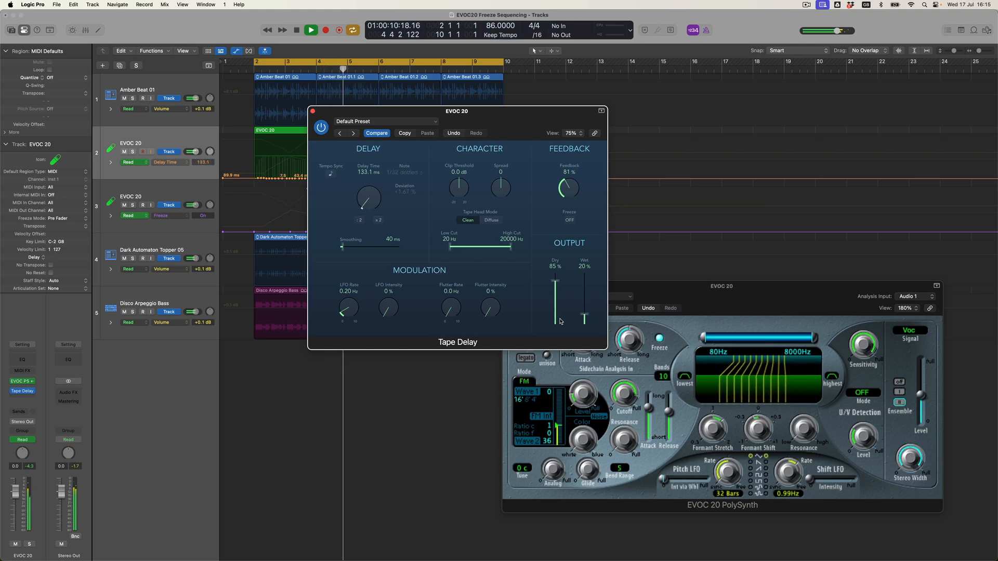
{"action": "left_click_drag", "start_coordinate": [368, 191], "coordinate": [368, 210]}
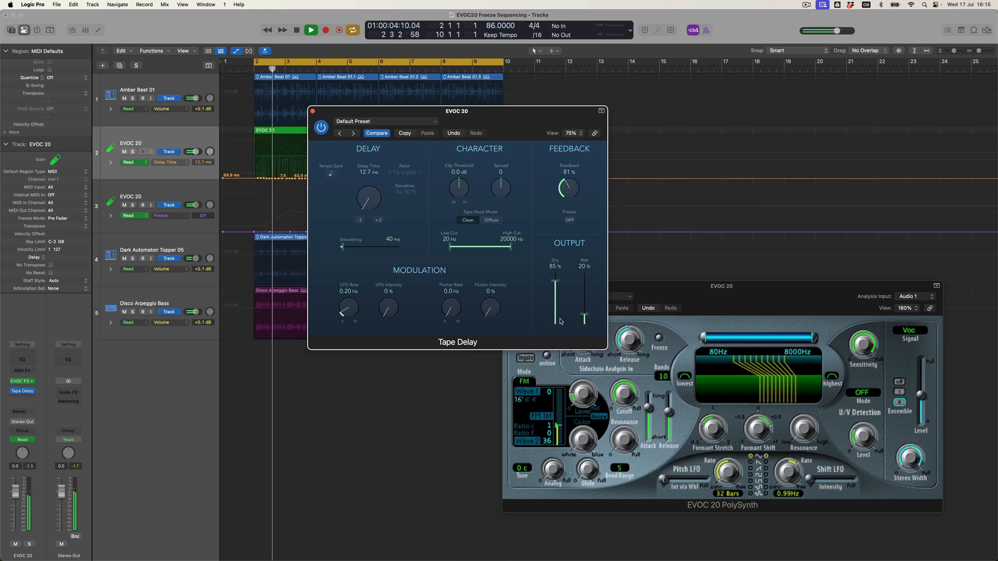
{"action": "left_click_drag", "start_coordinate": [368, 198], "coordinate": [367, 185]}
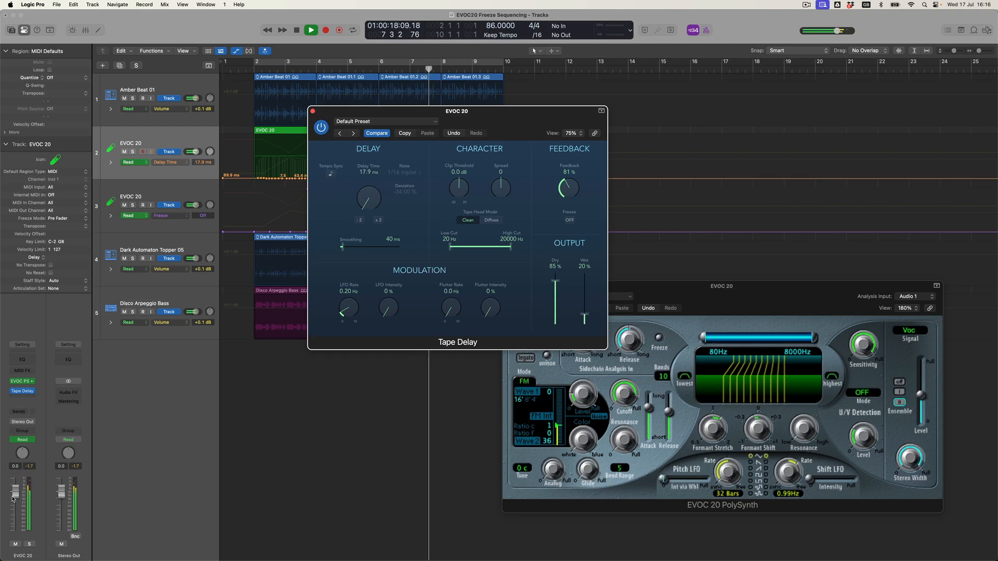
- Lower the first EVOC 20 channel's volume fader
{"action": "left_click_drag", "start_coordinate": [368, 197], "coordinate": [368, 210]}
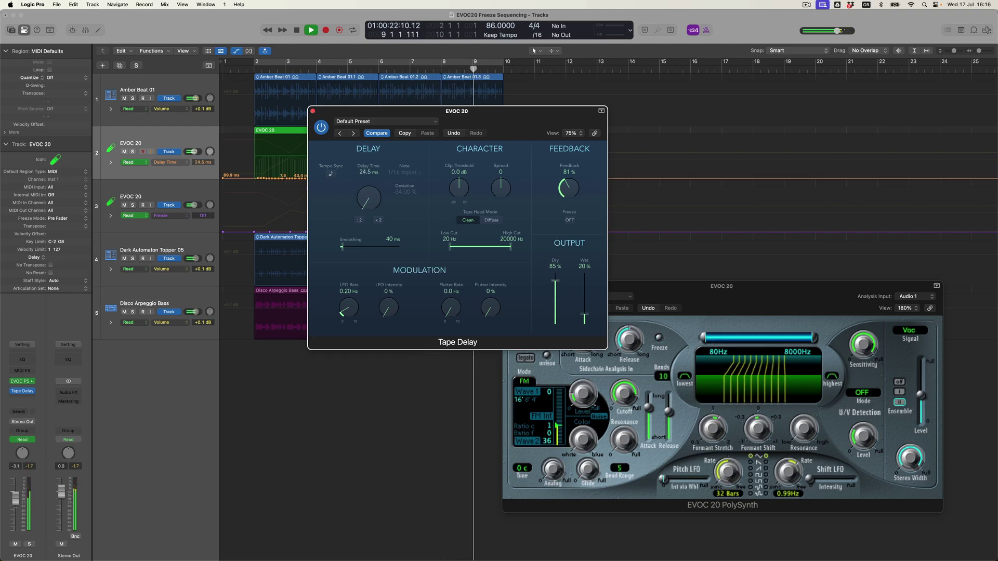
{"action": "left_click_drag", "start_coordinate": [368, 197], "coordinate": [368, 185]}
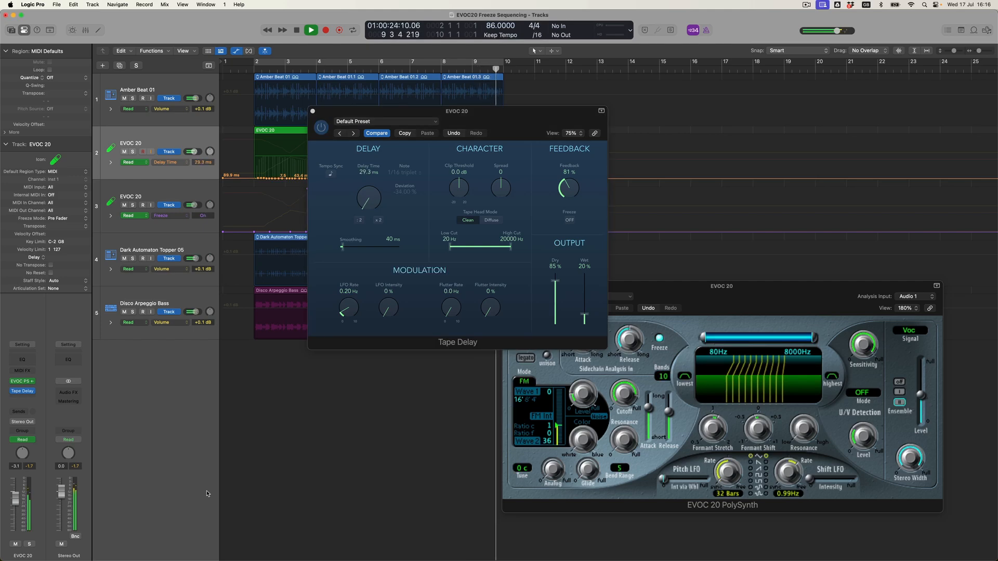